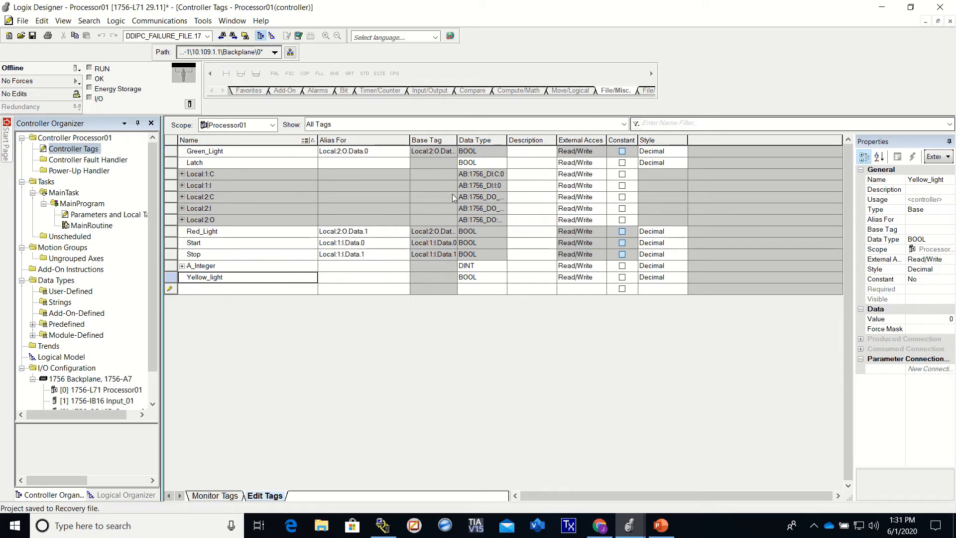
{"action": "mouse_move", "coordinate": [60, 194]}
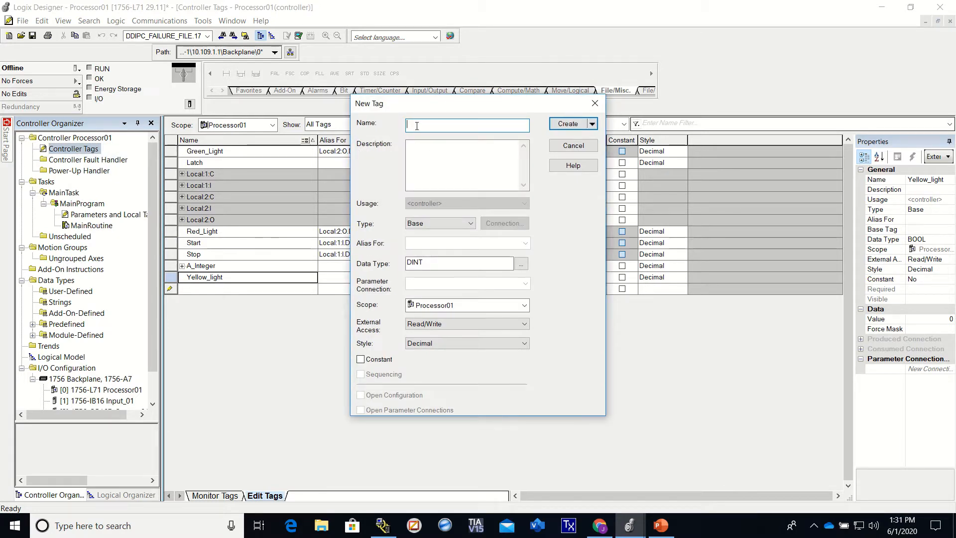
- Create controller tag B_integer with data type DINT[20]
{"action": "type", "text": "B_int"}
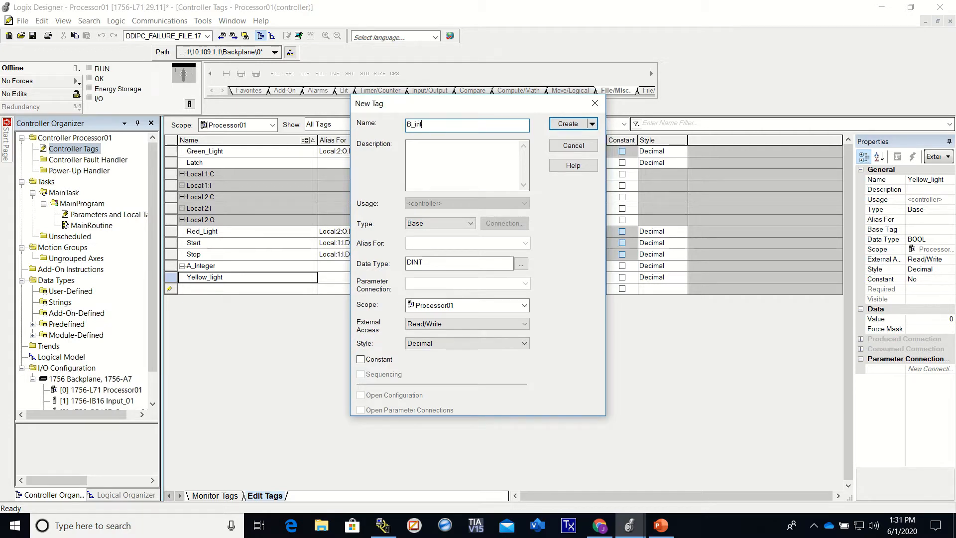
{"action": "type", "text": "eger"}
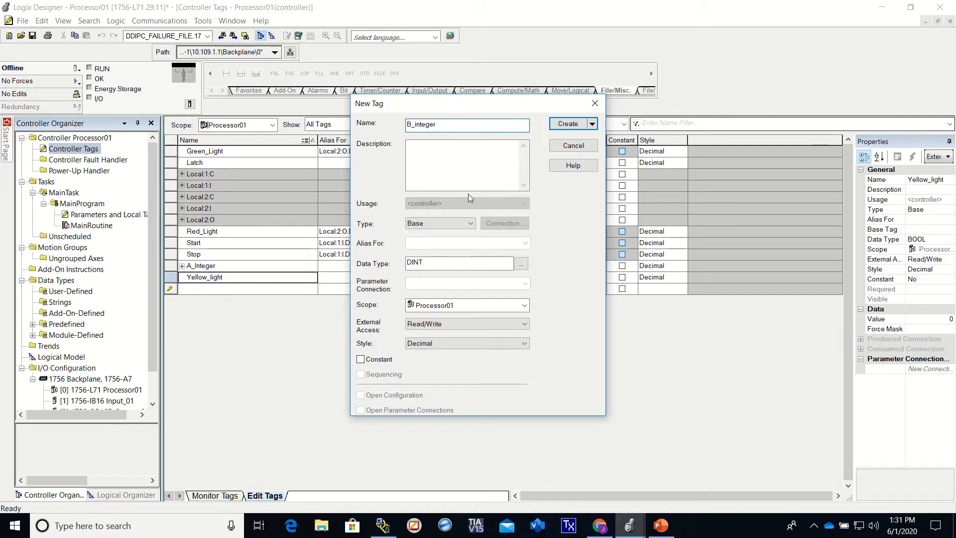
{"action": "mouse_move", "coordinate": [569, 124]}
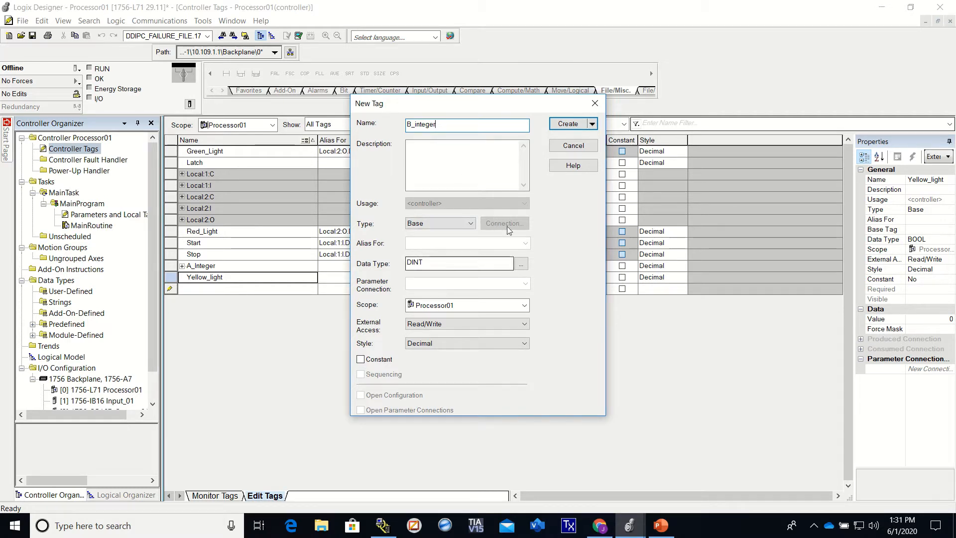
{"action": "left_click", "coordinate": [458, 262]}
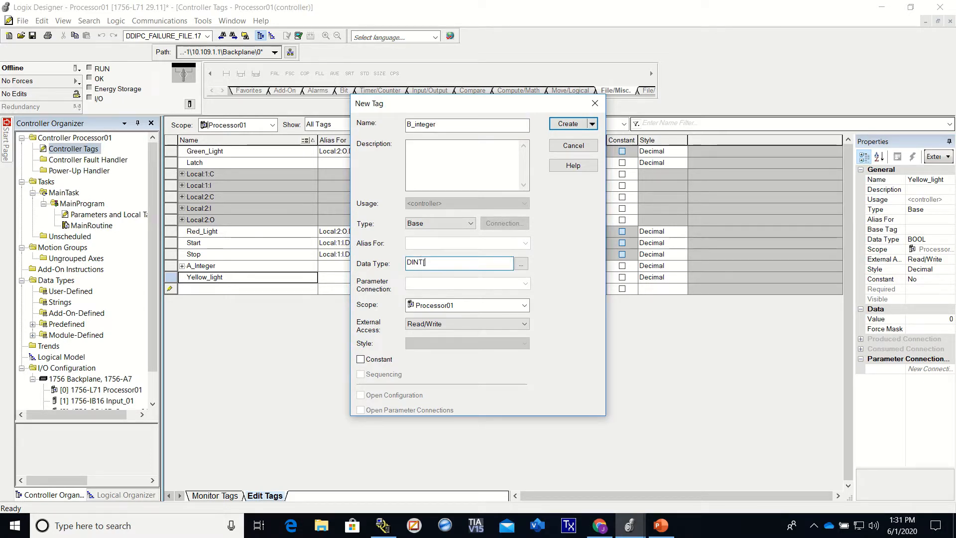
{"action": "type", "text": "[20"}
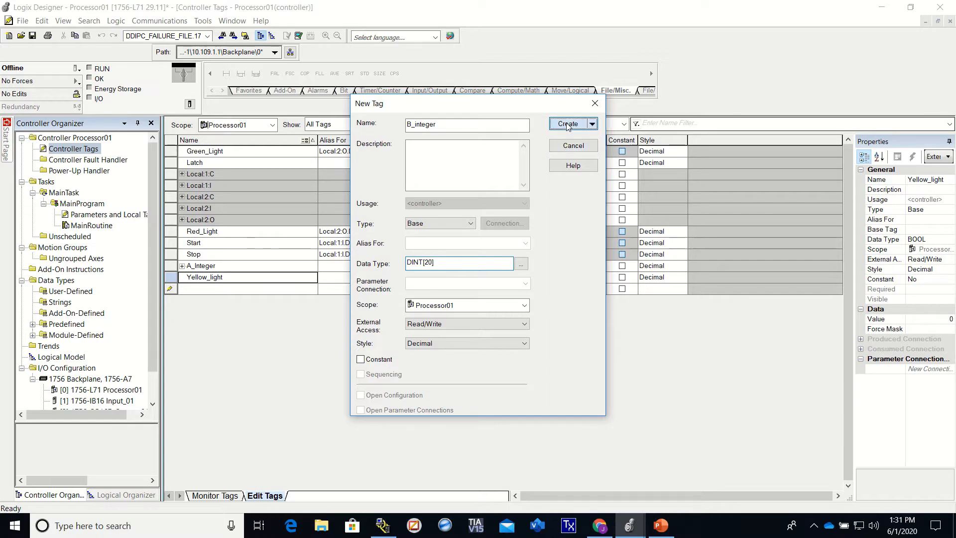
{"action": "left_click", "coordinate": [568, 123]}
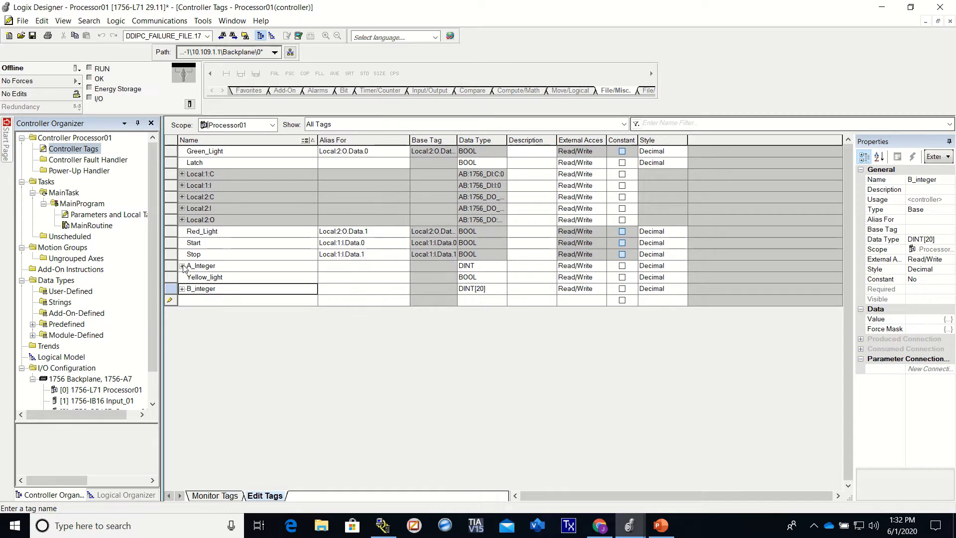
- Show the MainRoutine ladder with its empty rung 6 from the Controller Organizer
{"action": "left_click", "coordinate": [181, 265]}
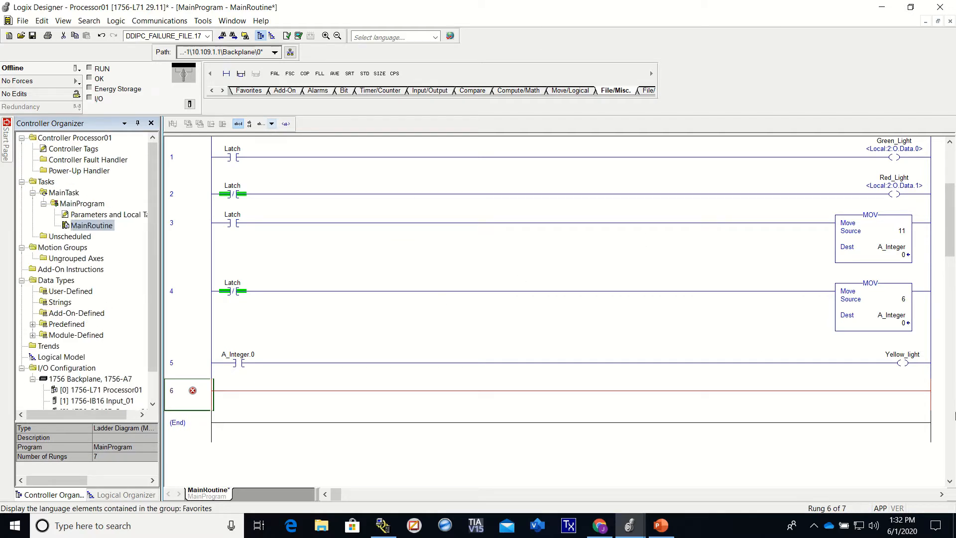
{"action": "mouse_move", "coordinate": [290, 72]}
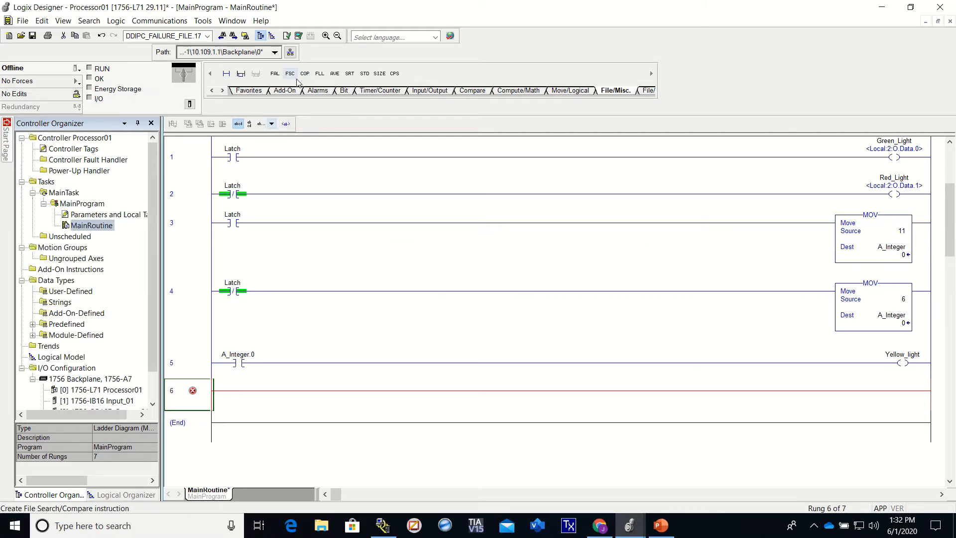
{"action": "mouse_move", "coordinate": [247, 91]}
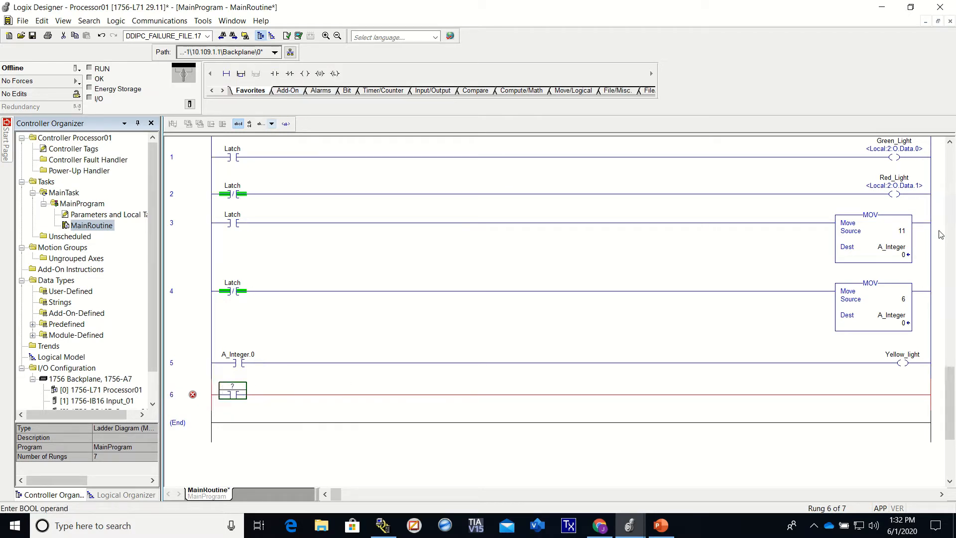
{"action": "mouse_move", "coordinate": [857, 357]}
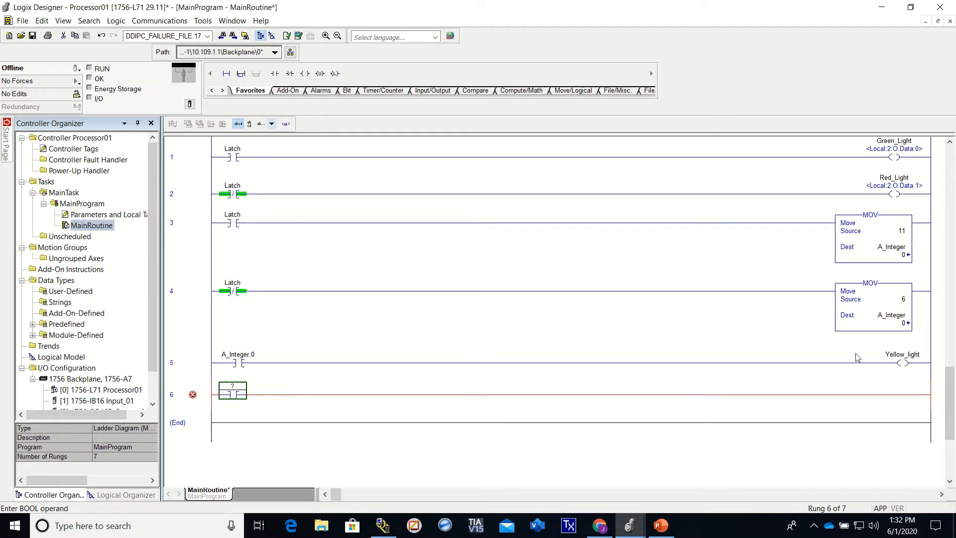
- Assign Yellow_light as the operand of the new XIC contact on rung 6
{"action": "left_click", "coordinate": [232, 389]}
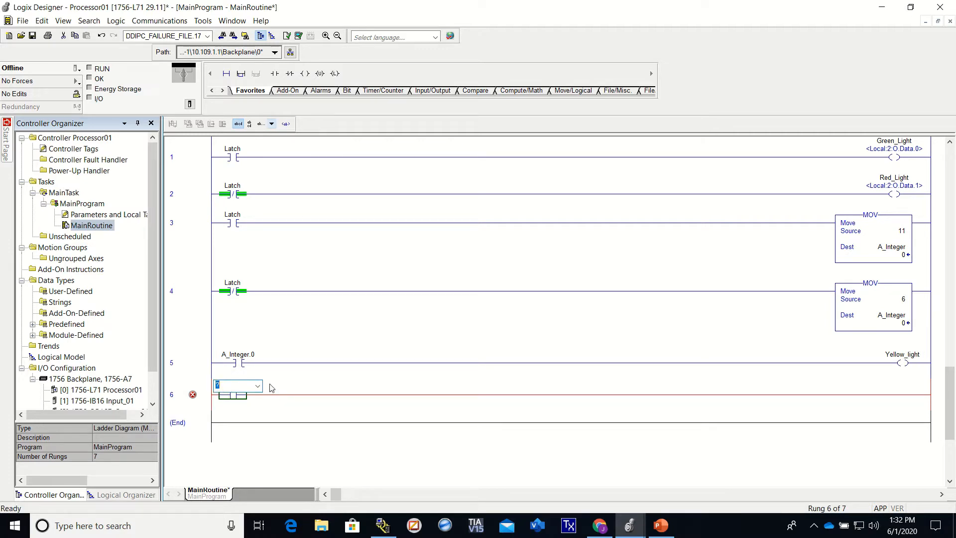
{"action": "left_click", "coordinate": [257, 384]}
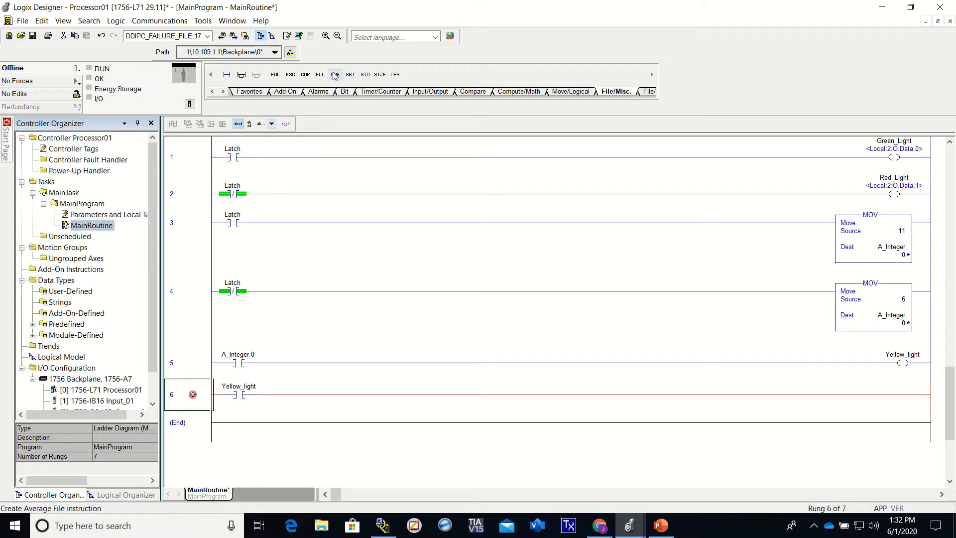
- Add an FLL to rung 6 with source 100, destination B_integer[0], length 20
{"action": "left_click", "coordinate": [319, 75]}
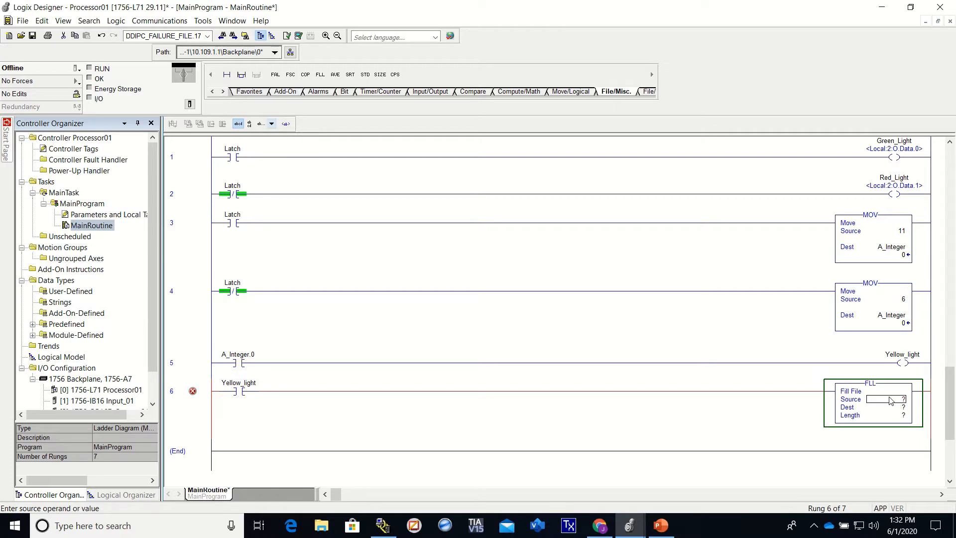
{"action": "type", "text": "100"}
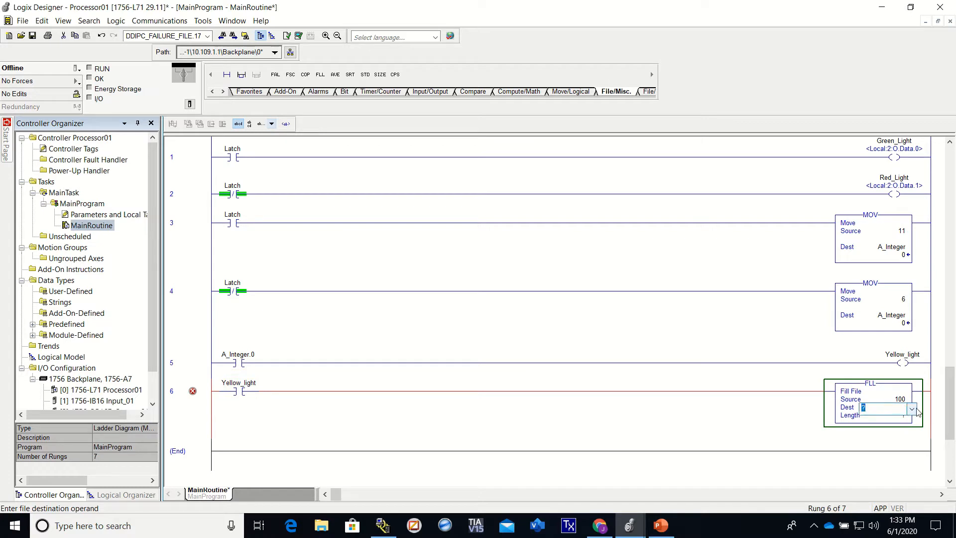
{"action": "left_click", "coordinate": [914, 408]}
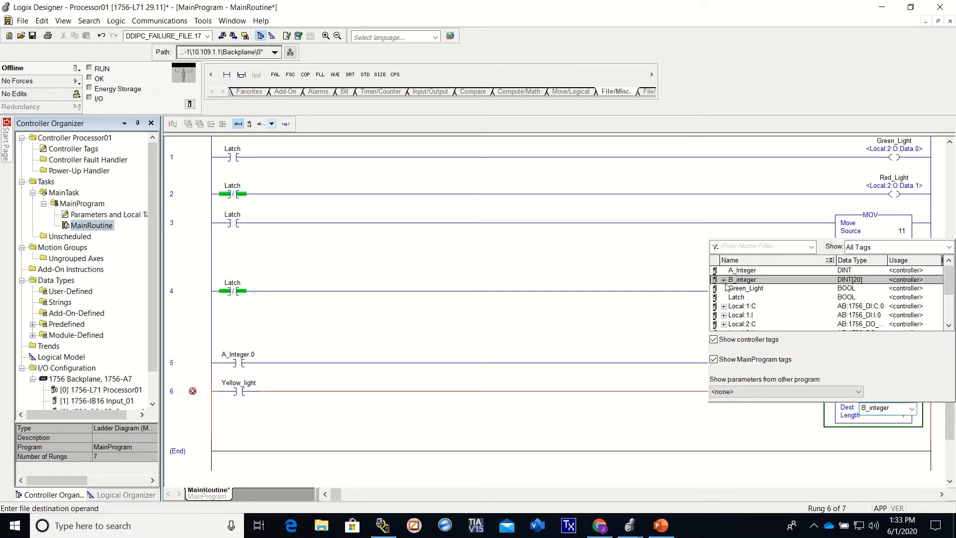
{"action": "left_click", "coordinate": [722, 278]}
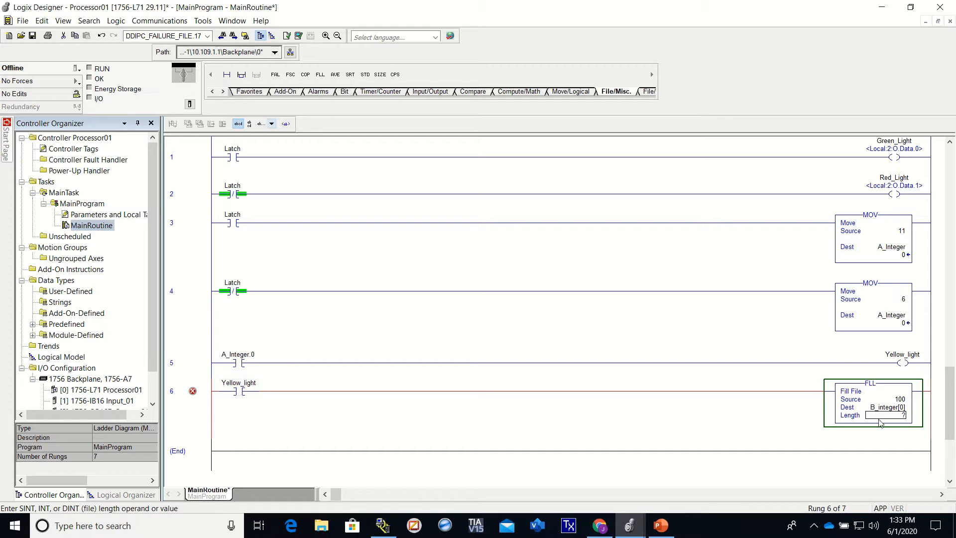
{"action": "type", "text": "20"}
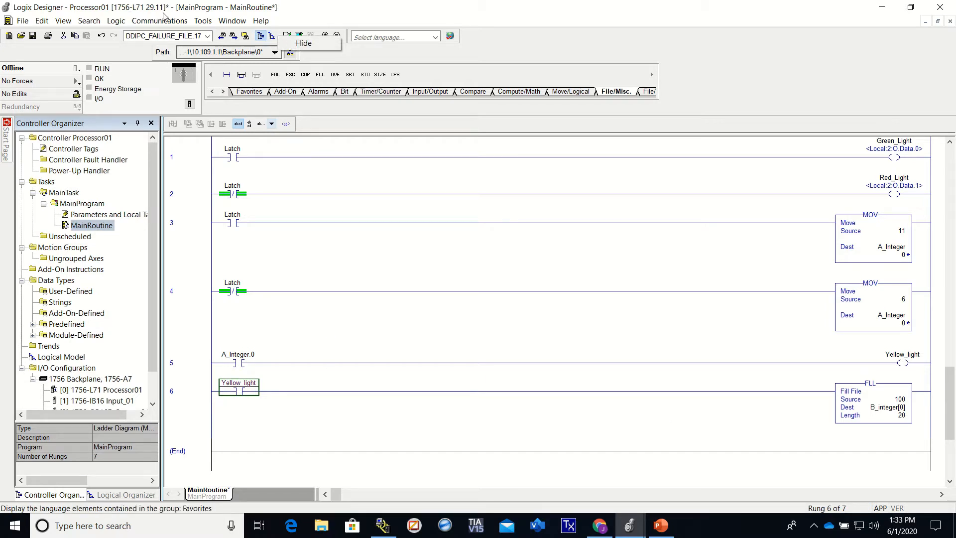
- Via Who Active, download to the 1756-L71 controller and confirm Remote Run
{"action": "left_click", "coordinate": [159, 20]}
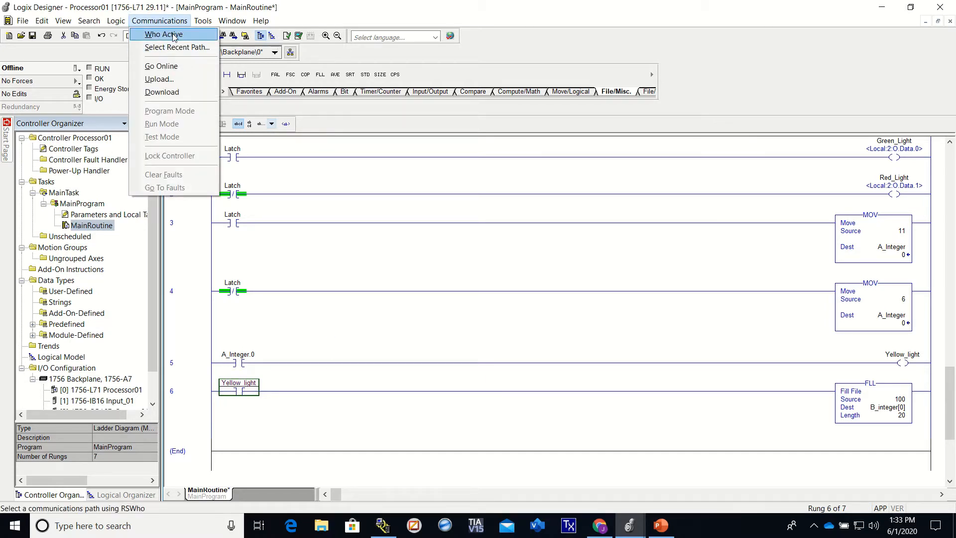
{"action": "left_click", "coordinate": [164, 34]}
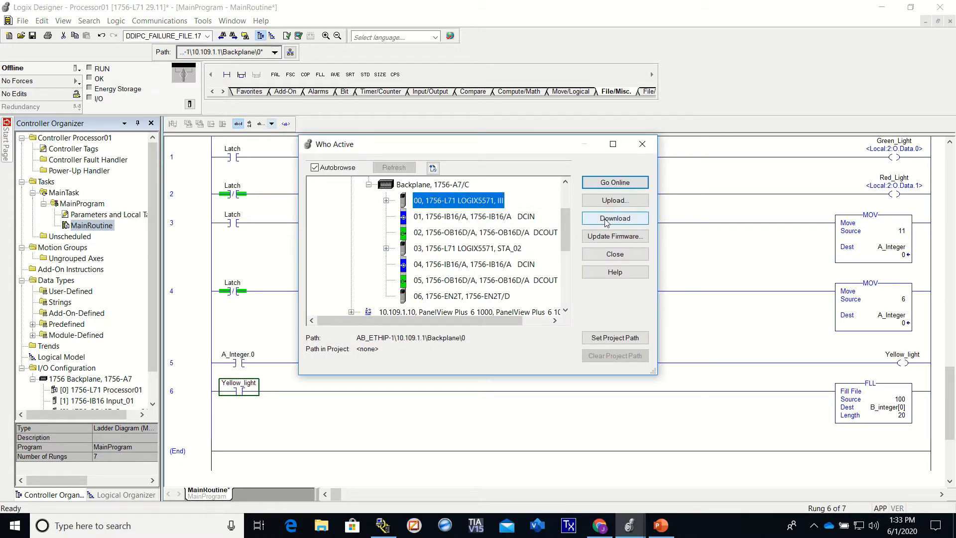
{"action": "left_click", "coordinate": [615, 218]}
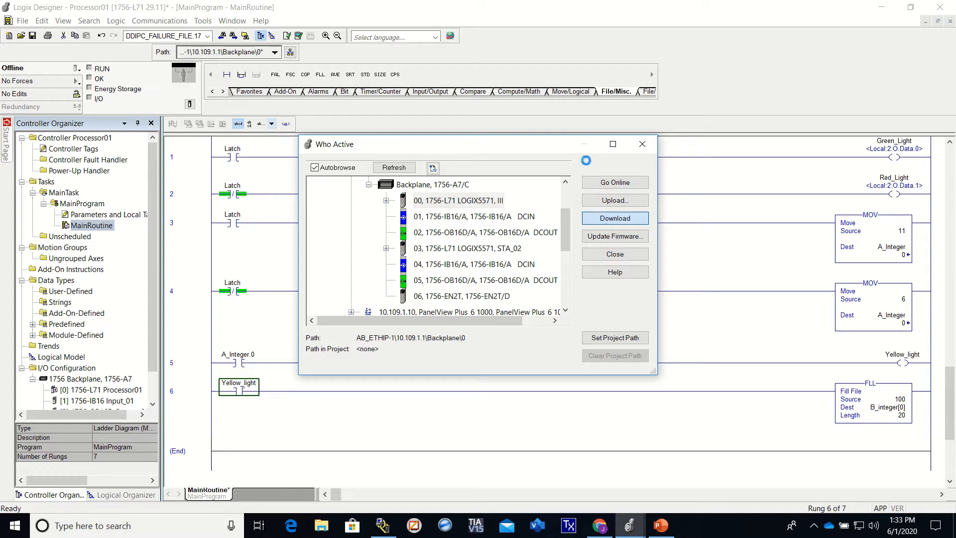
{"action": "left_click", "coordinate": [614, 218]}
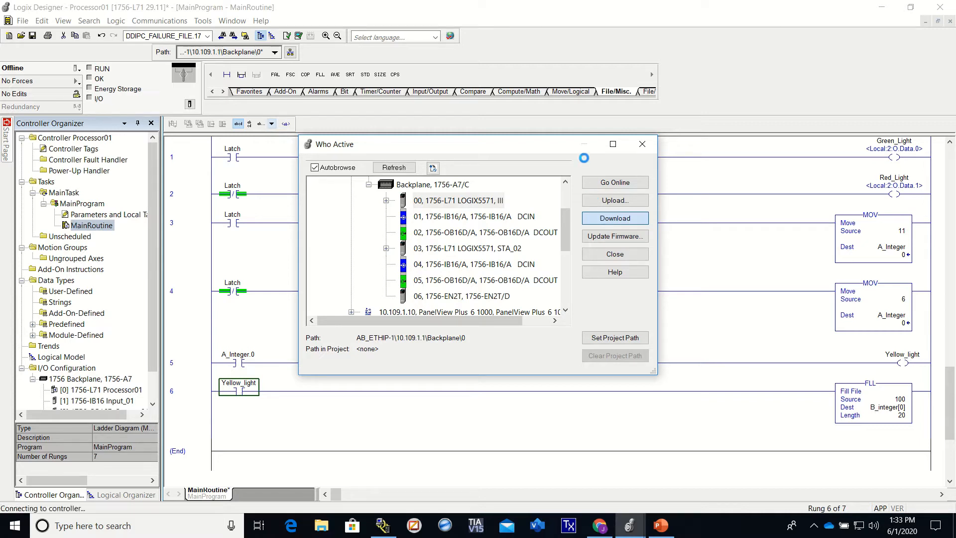
{"action": "left_click", "coordinate": [614, 218]}
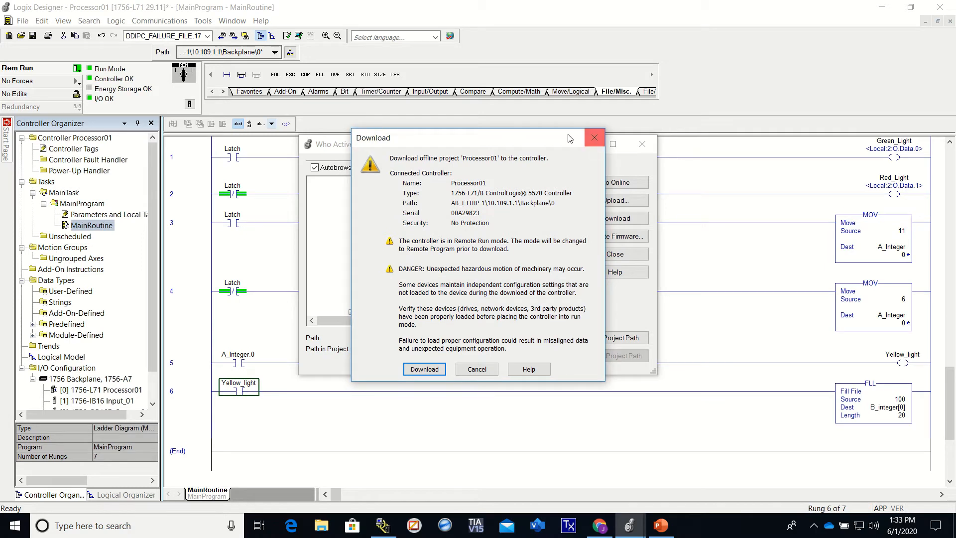
{"action": "left_click", "coordinate": [424, 368]}
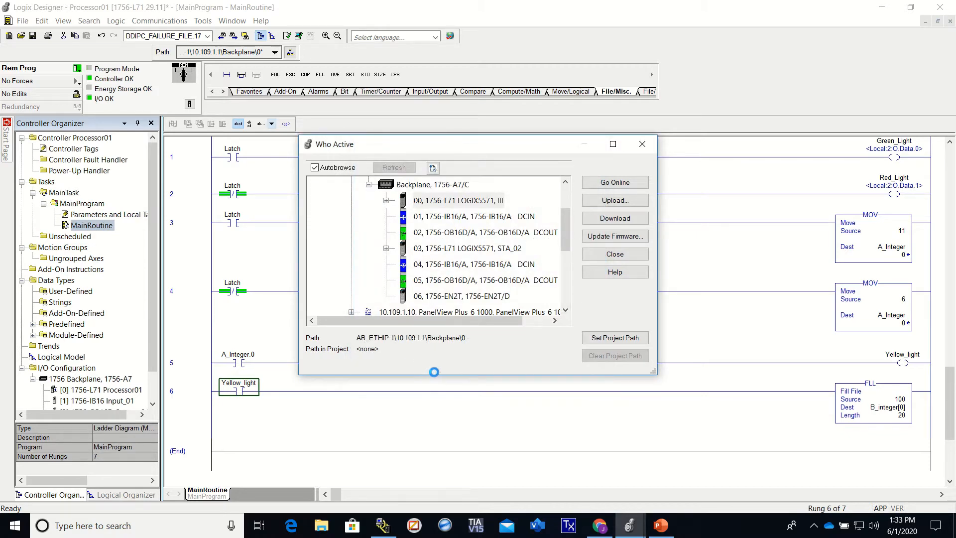
{"action": "left_click", "coordinate": [614, 218]}
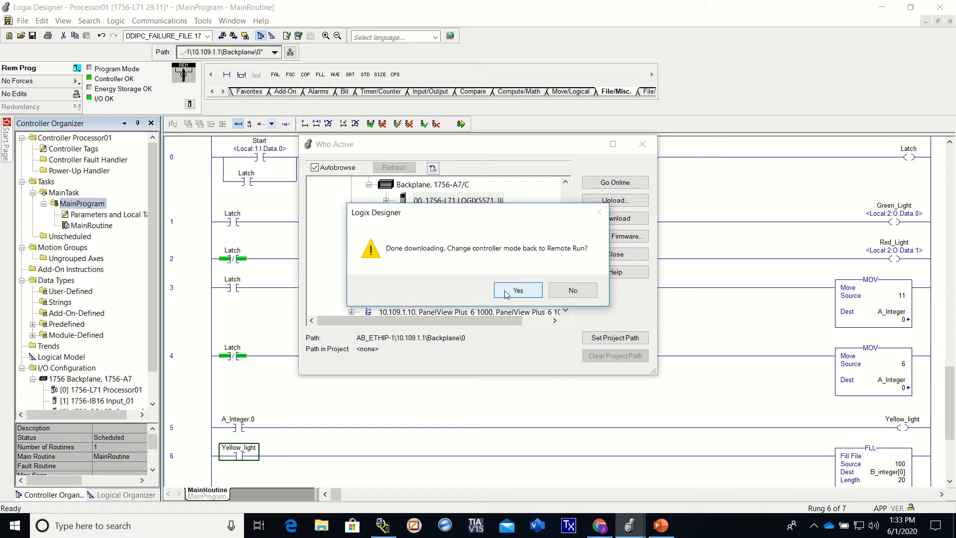
{"action": "left_click", "coordinate": [518, 289]}
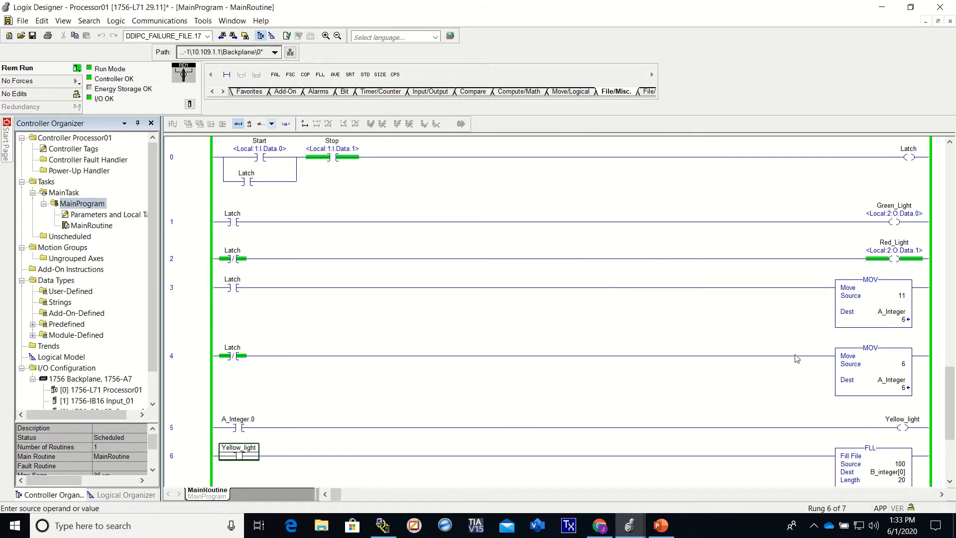
- In Controller Tags, monitor live values with B_integer expanded to its elements
{"action": "scroll", "scroll_direction": "down", "scroll_amount": 3}
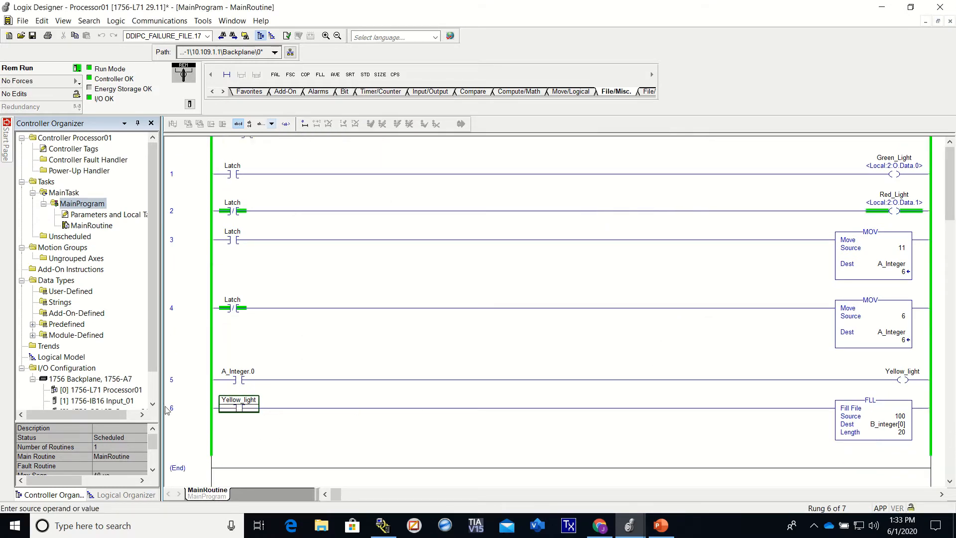
{"action": "mouse_move", "coordinate": [885, 424]}
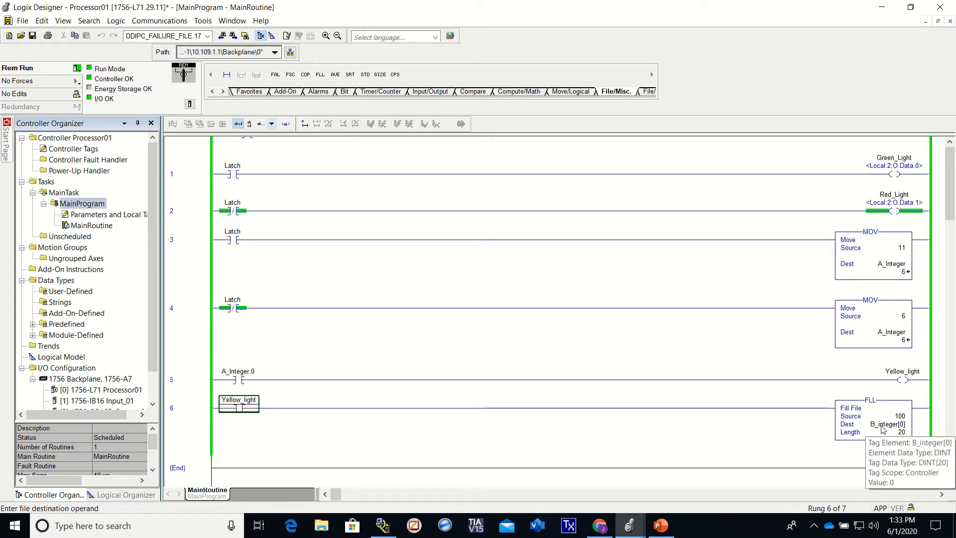
{"action": "double_click", "coordinate": [74, 148]}
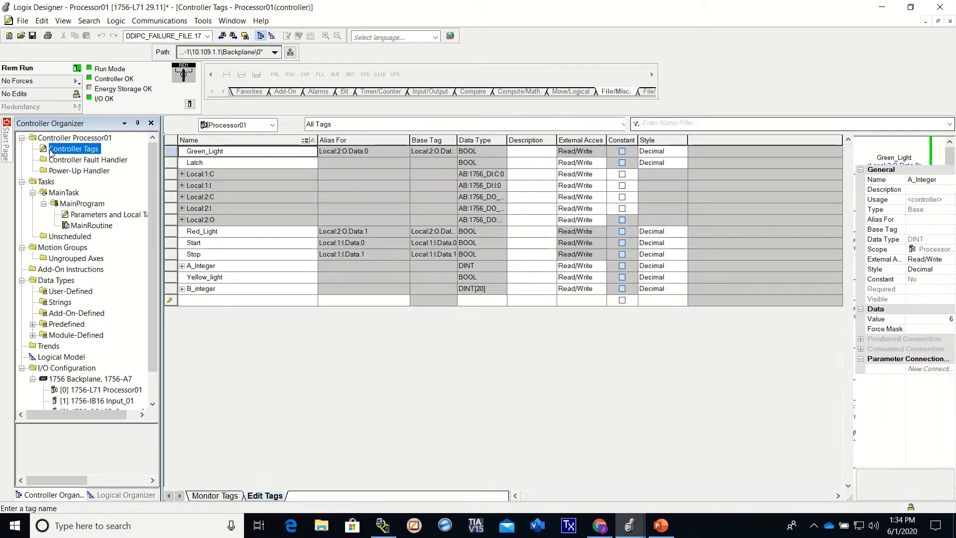
{"action": "left_click", "coordinate": [205, 151]}
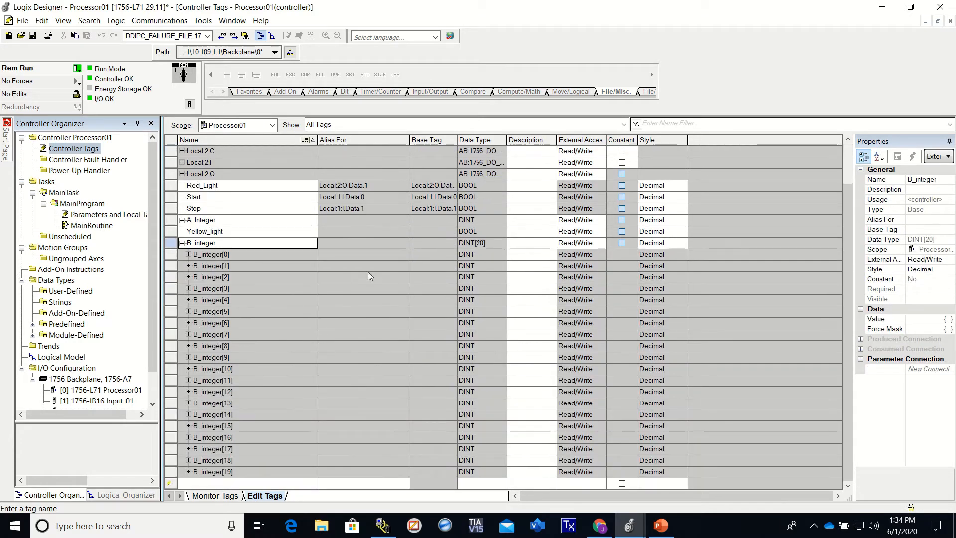
{"action": "left_click", "coordinate": [215, 494]}
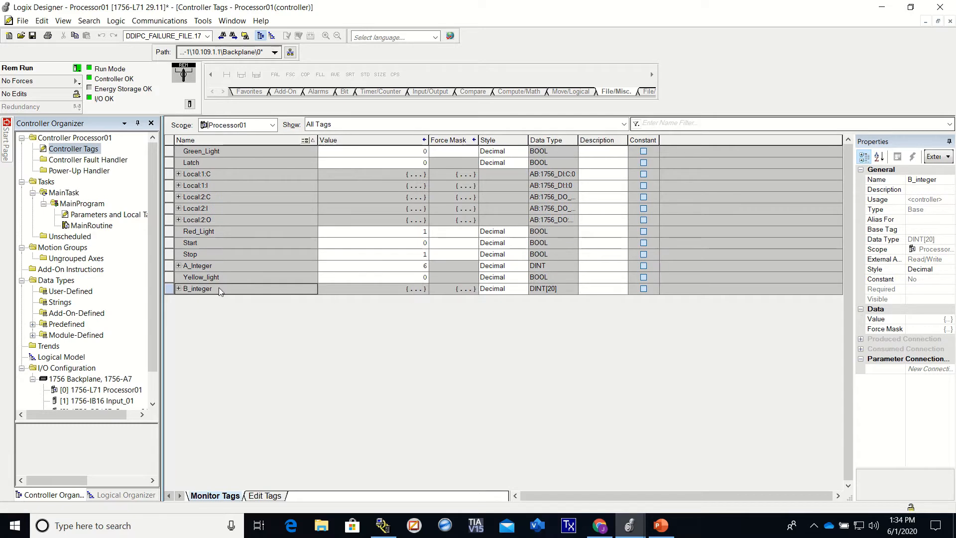
{"action": "left_click", "coordinate": [178, 288]}
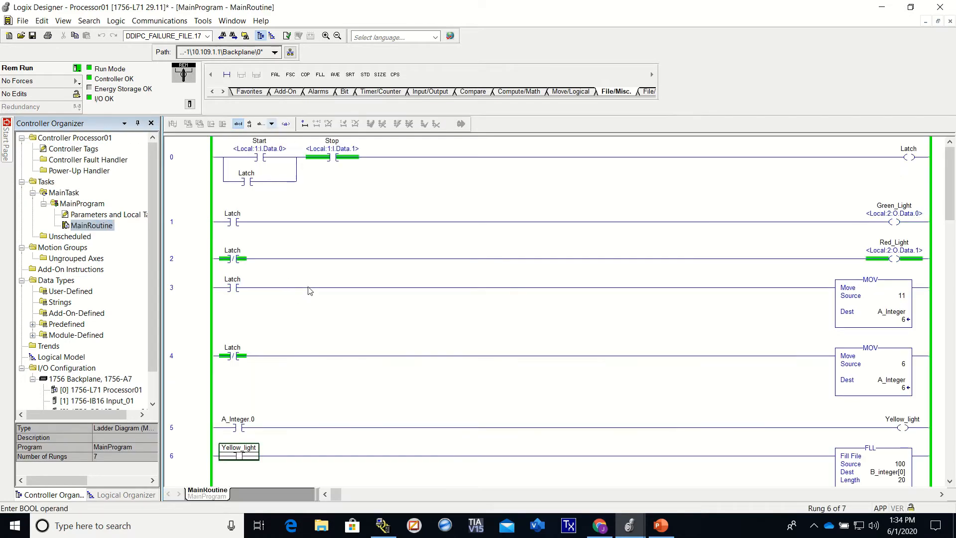
{"action": "mouse_move", "coordinate": [359, 148]}
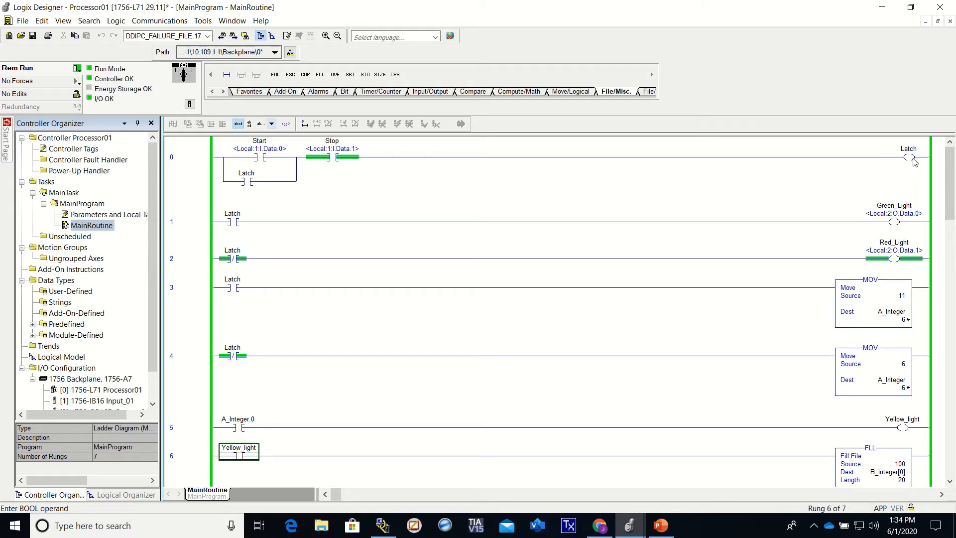
{"action": "mouse_move", "coordinate": [385, 171]}
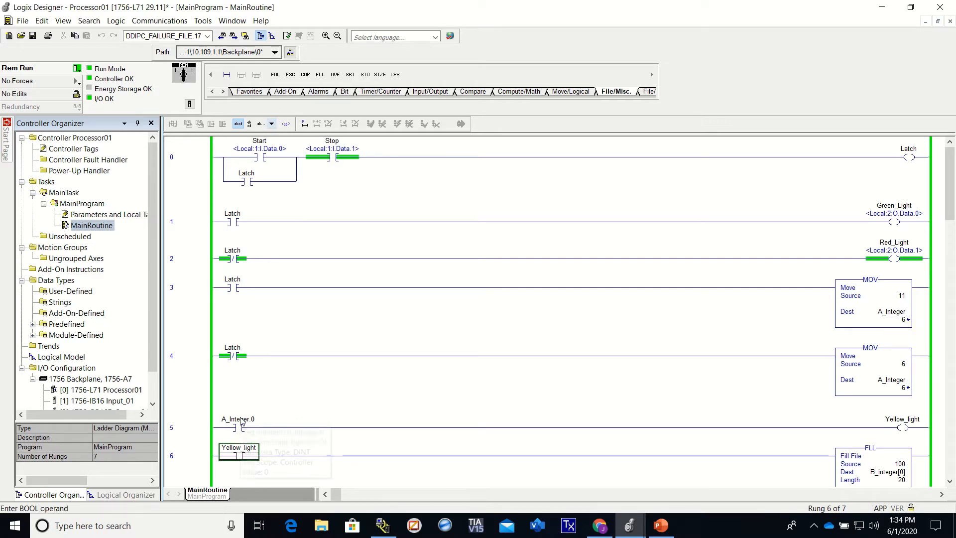
{"action": "mouse_move", "coordinate": [686, 395]}
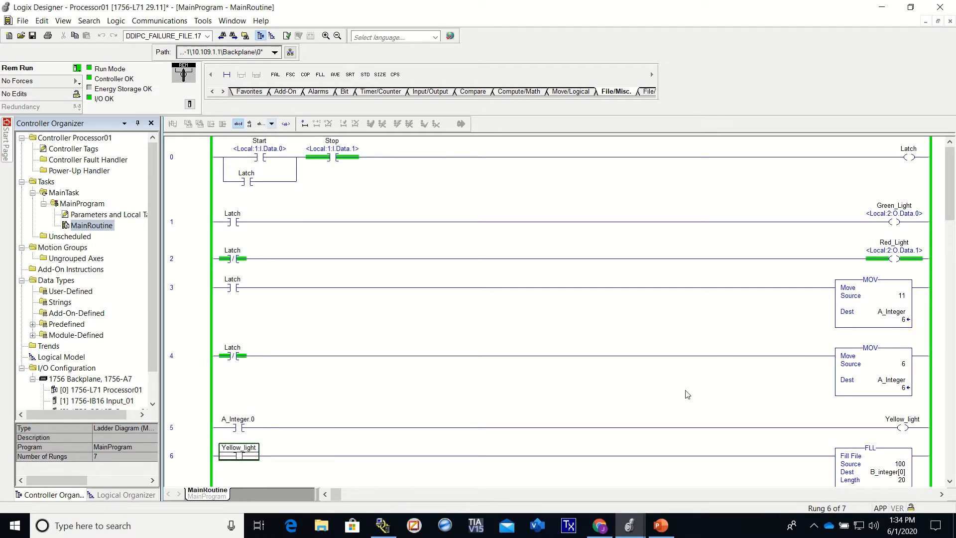
{"action": "mouse_move", "coordinate": [237, 427]}
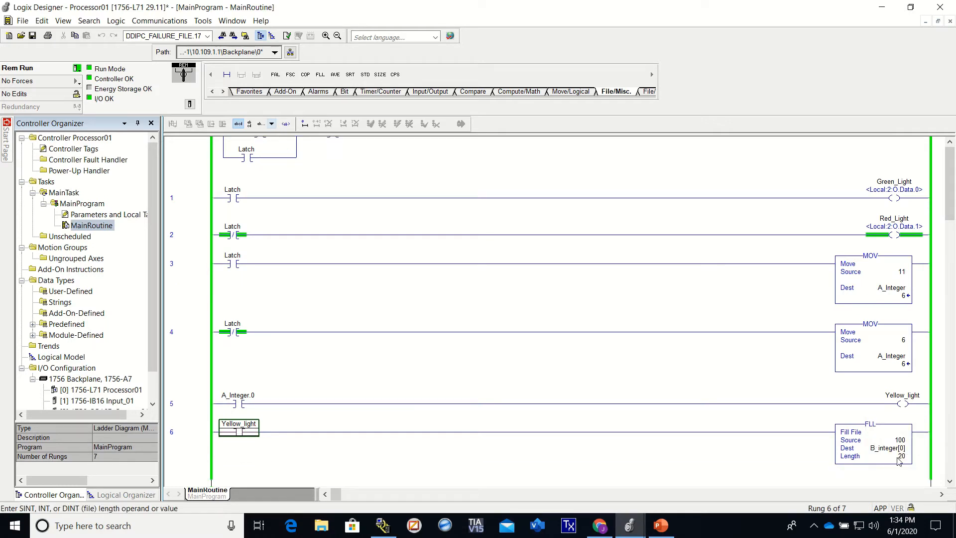
{"action": "mouse_move", "coordinate": [897, 460]}
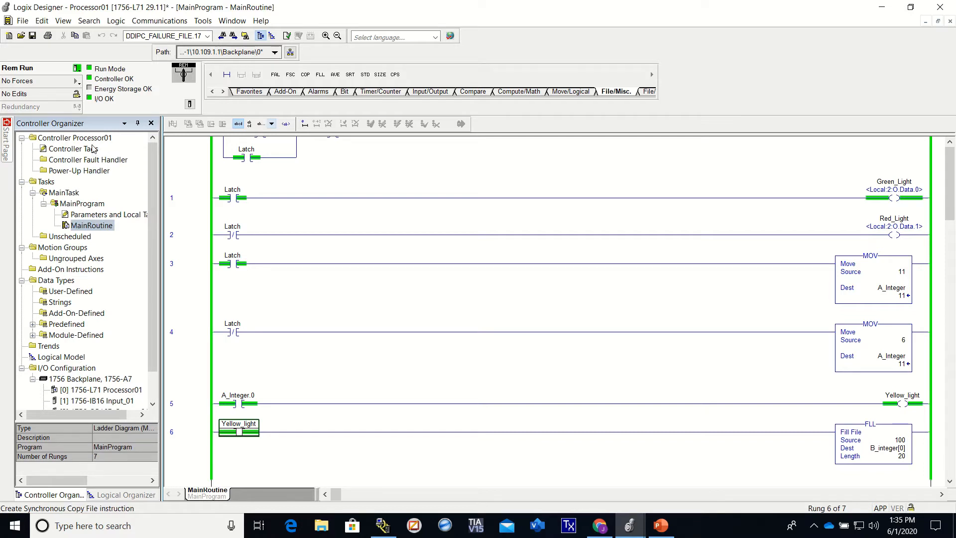
- Check B_integer elements read 100 in Monitor Tags, then return to MainRoutine
{"action": "left_click", "coordinate": [73, 148]}
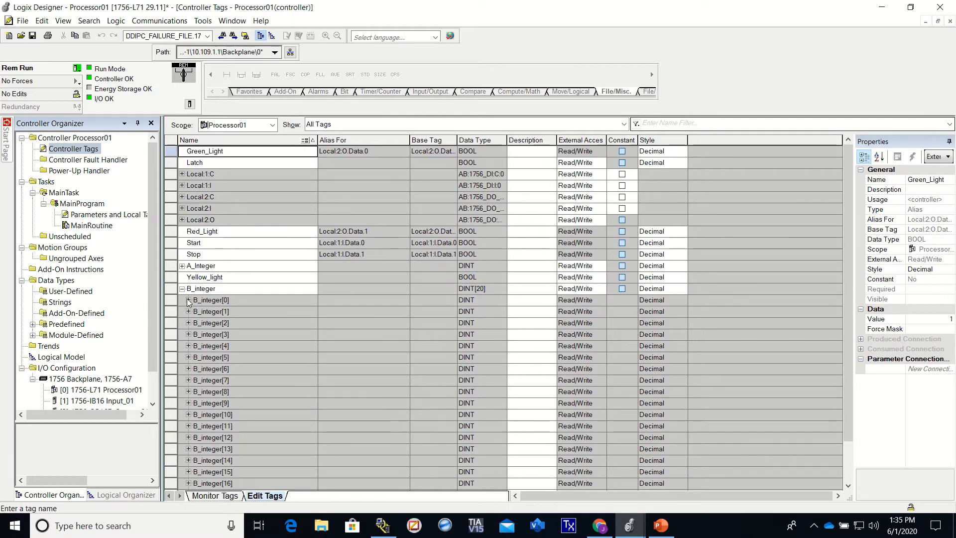
{"action": "left_click", "coordinate": [214, 495]}
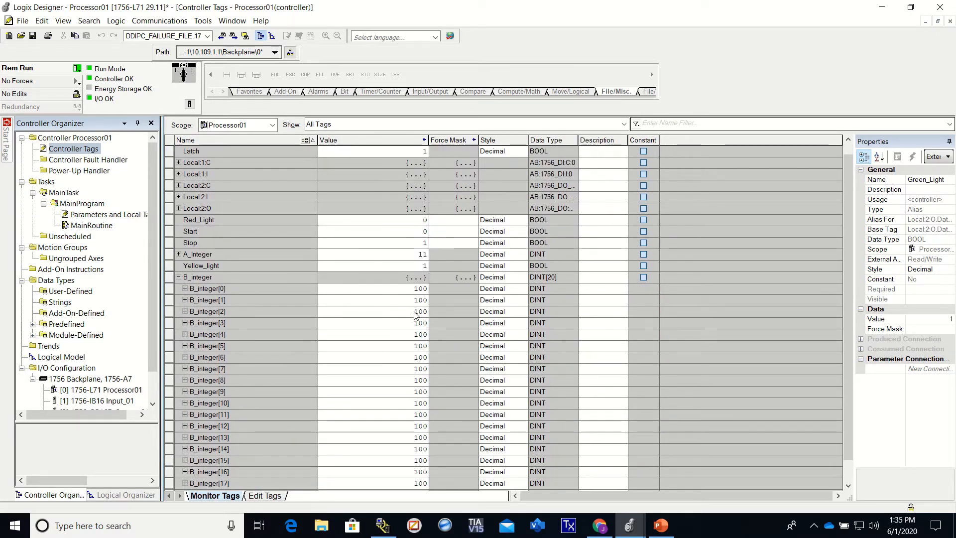
{"action": "scroll", "scroll_direction": "down", "scroll_amount": 3}
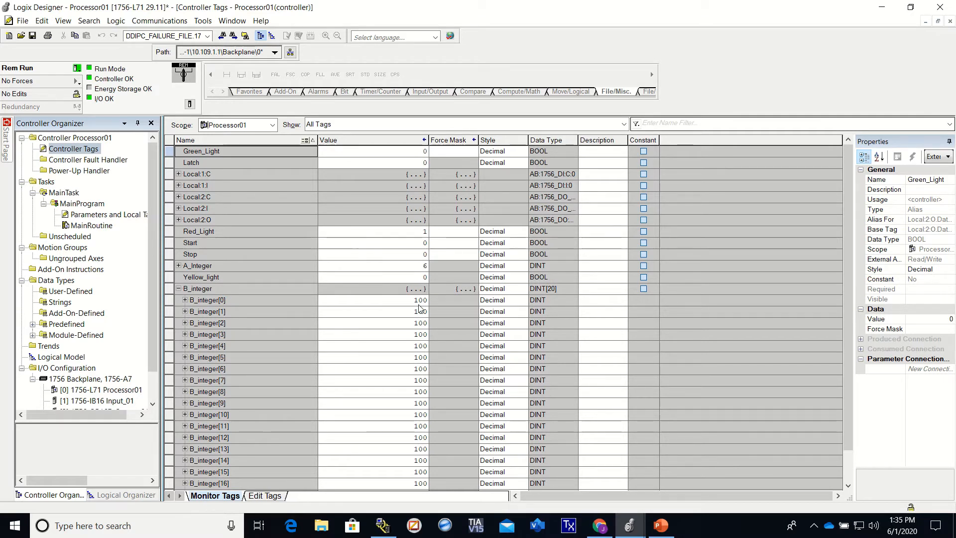
{"action": "mouse_move", "coordinate": [442, 329]}
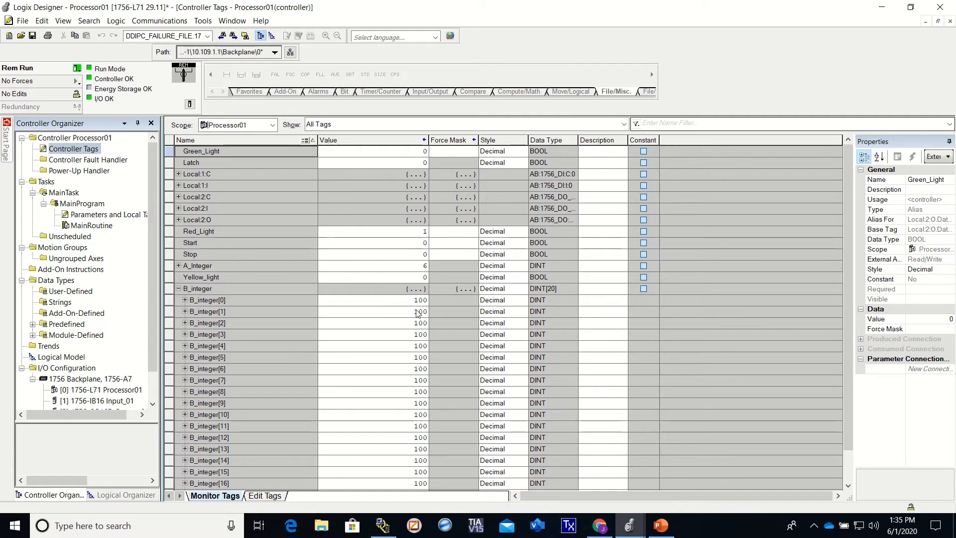
{"action": "mouse_move", "coordinate": [262, 309]}
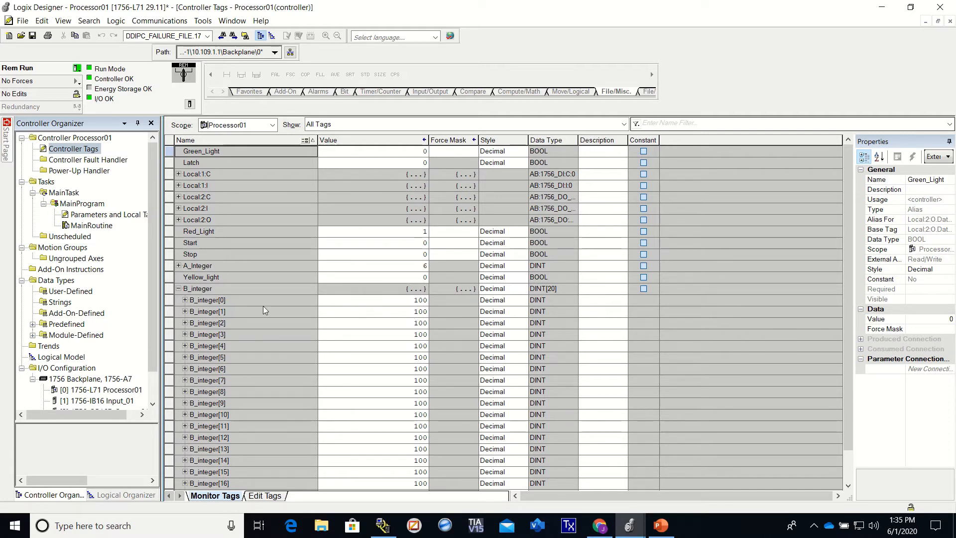
{"action": "mouse_move", "coordinate": [594, 274]}
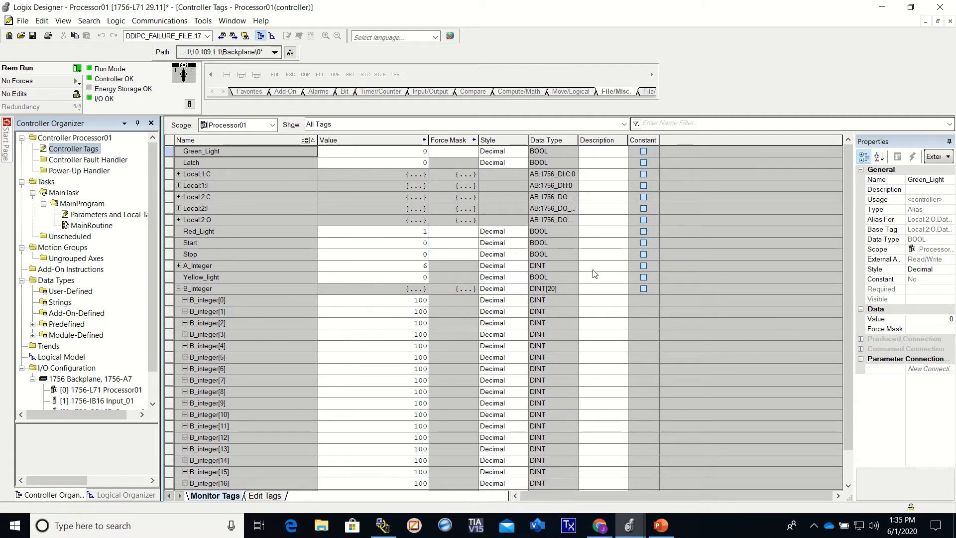
{"action": "mouse_move", "coordinate": [582, 267]}
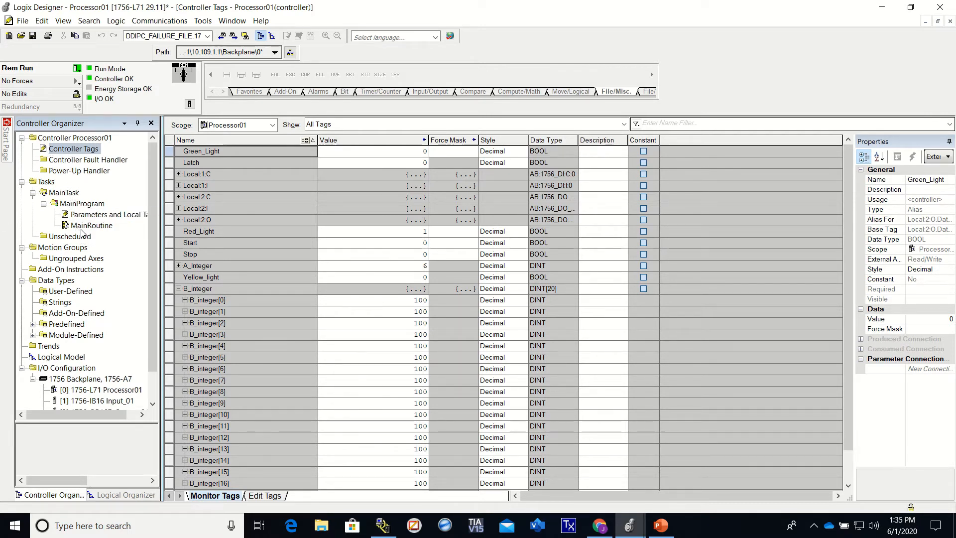
{"action": "double_click", "coordinate": [92, 225]}
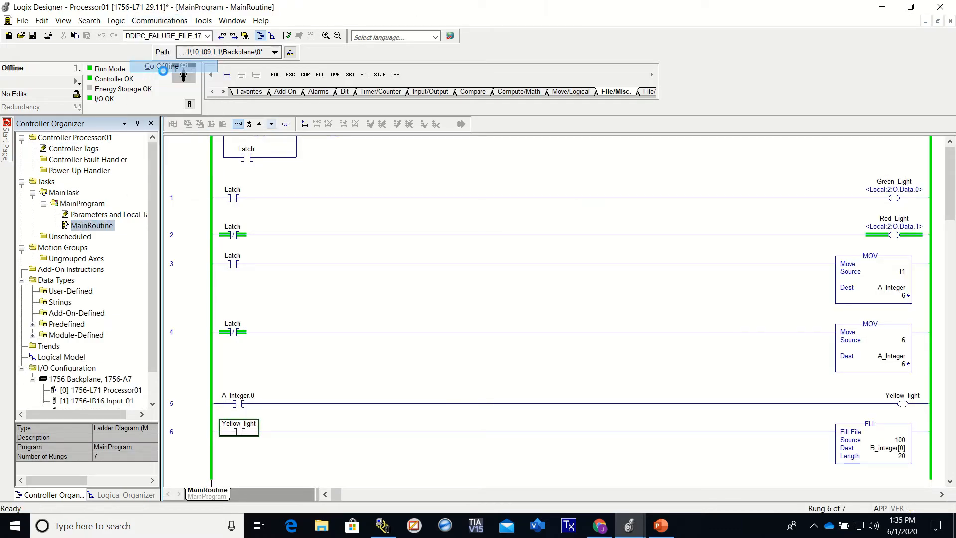
- Go offline and duplicate rung 6 as a new rung 7
{"action": "left_click", "coordinate": [156, 66]}
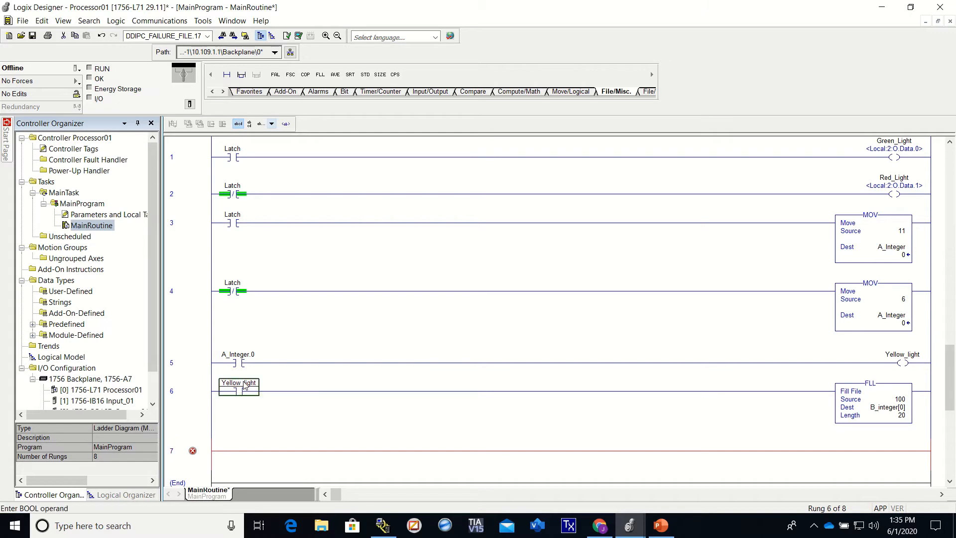
{"action": "right_click", "coordinate": [237, 388]}
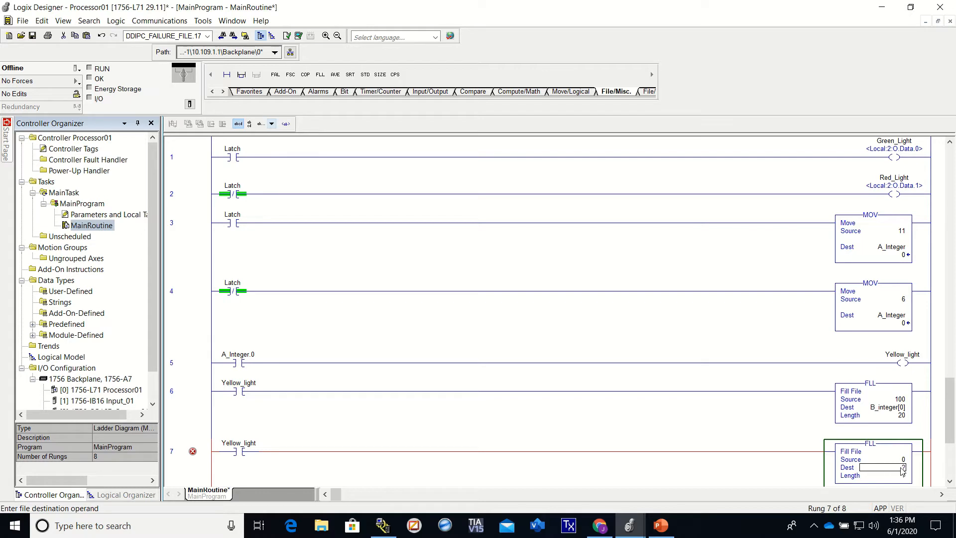
- Set rung 7's FLL destination to B_integer[10] and its length to 10
{"action": "left_click", "coordinate": [884, 467]}
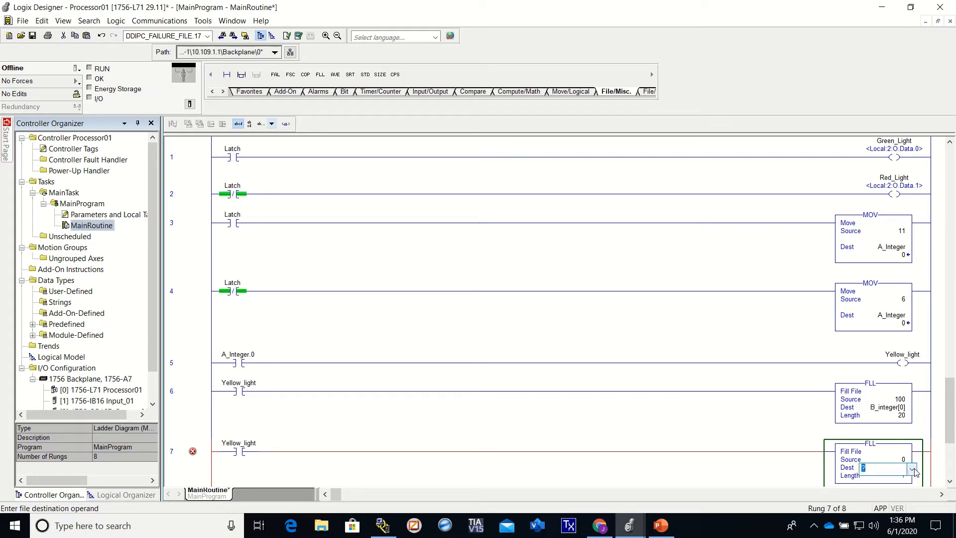
{"action": "left_click", "coordinate": [908, 468]}
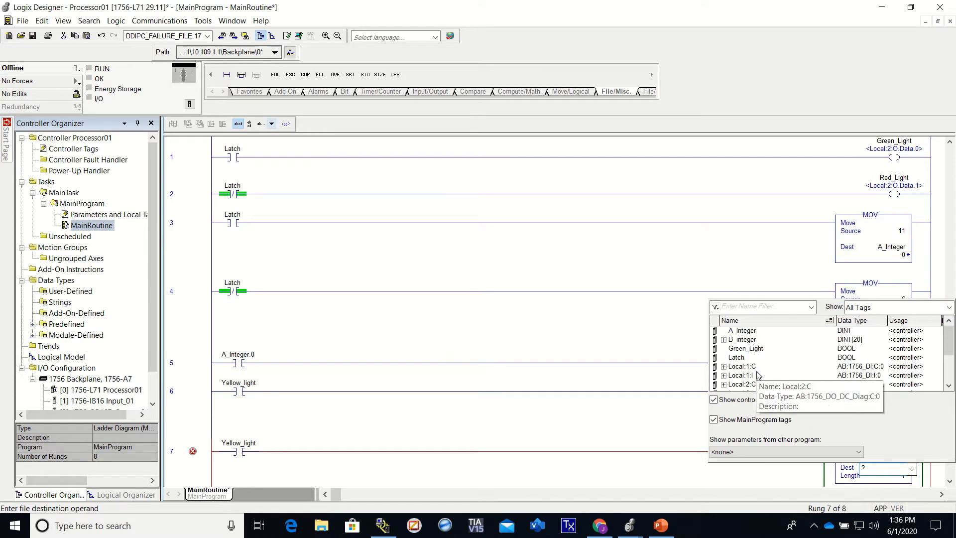
{"action": "left_click", "coordinate": [741, 340]}
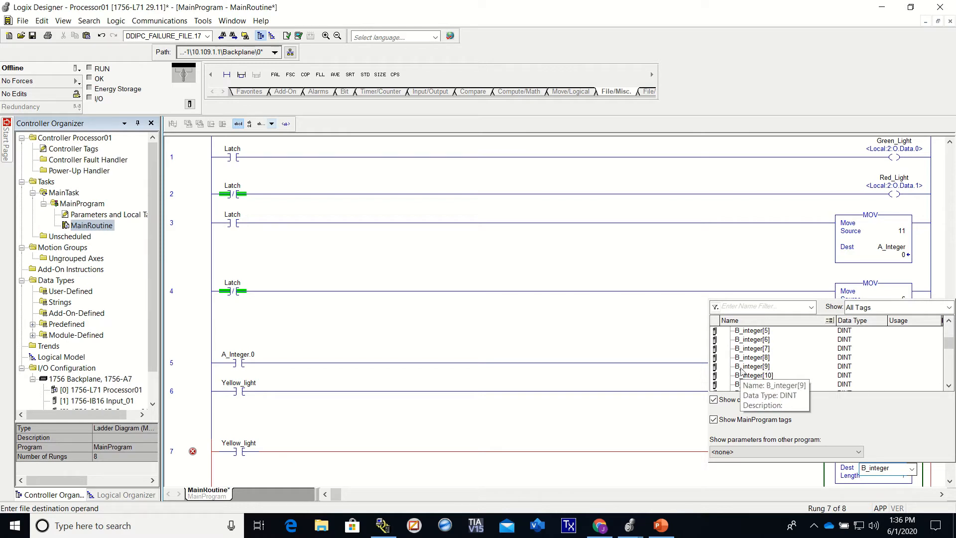
{"action": "left_click", "coordinate": [754, 375]}
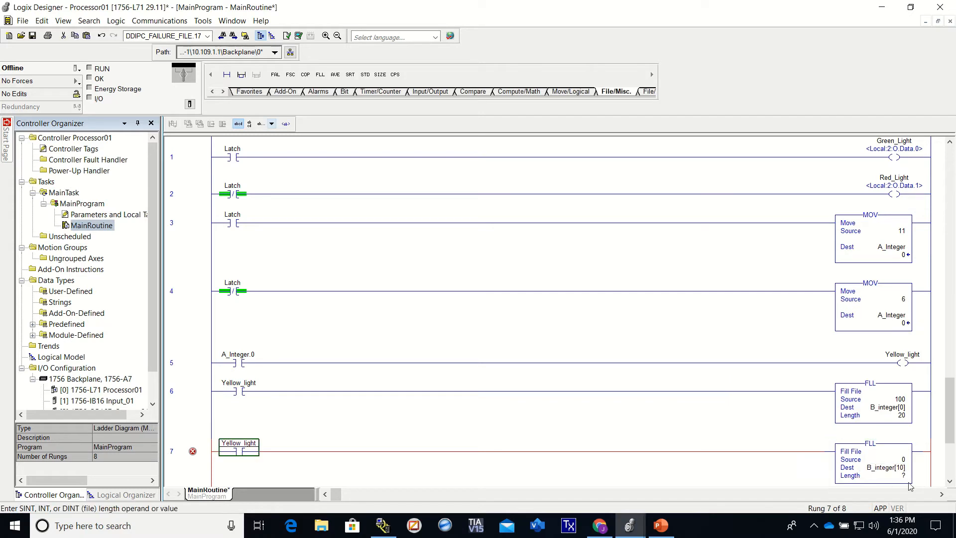
{"action": "left_click", "coordinate": [887, 475]}
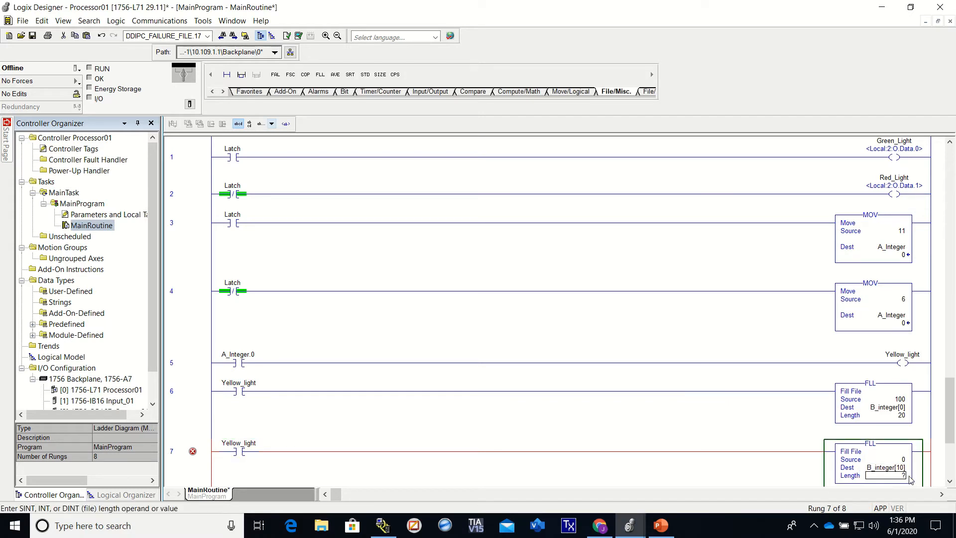
{"action": "type", "text": "10"}
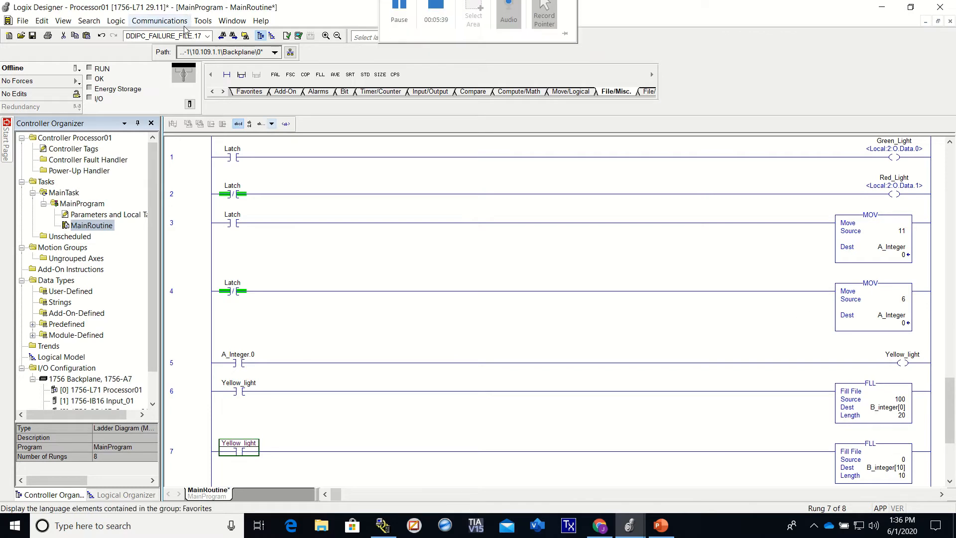
- Download the project with rung 7 to the 1756-L71, confirming the warning
{"action": "left_click", "coordinate": [159, 20]}
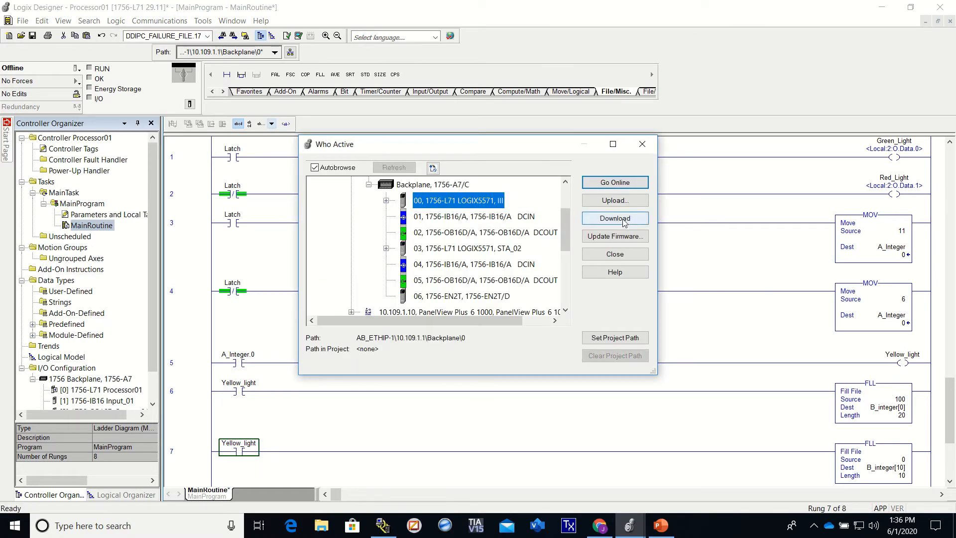
{"action": "left_click", "coordinate": [614, 218]}
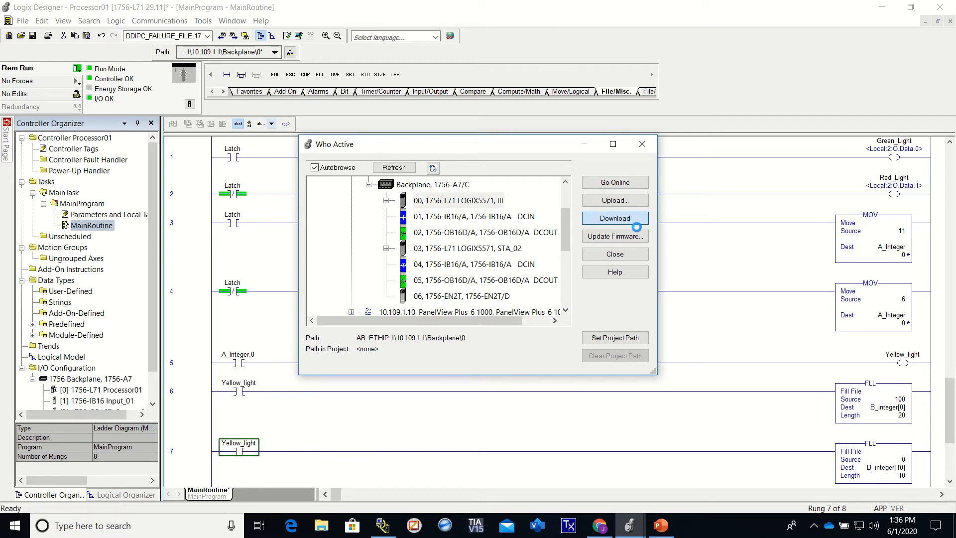
{"action": "left_click", "coordinate": [614, 218]}
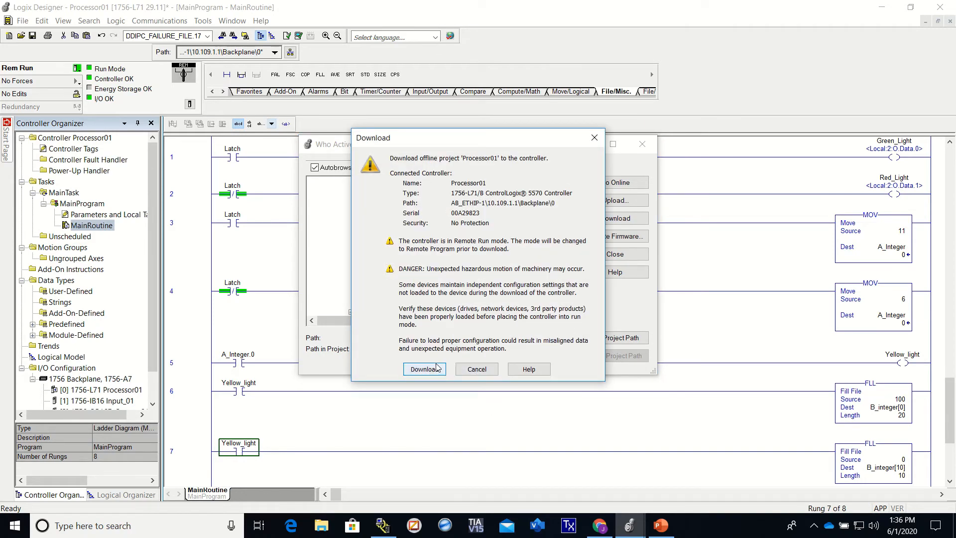
{"action": "left_click", "coordinate": [424, 368]}
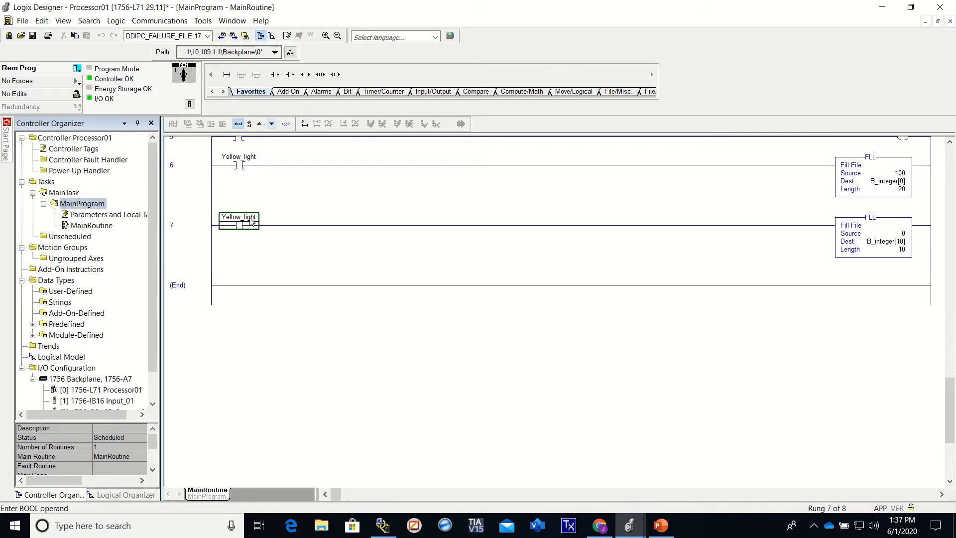
- Change rung 7's Yellow_light contact from XIC to XIO
{"action": "right_click", "coordinate": [239, 221]}
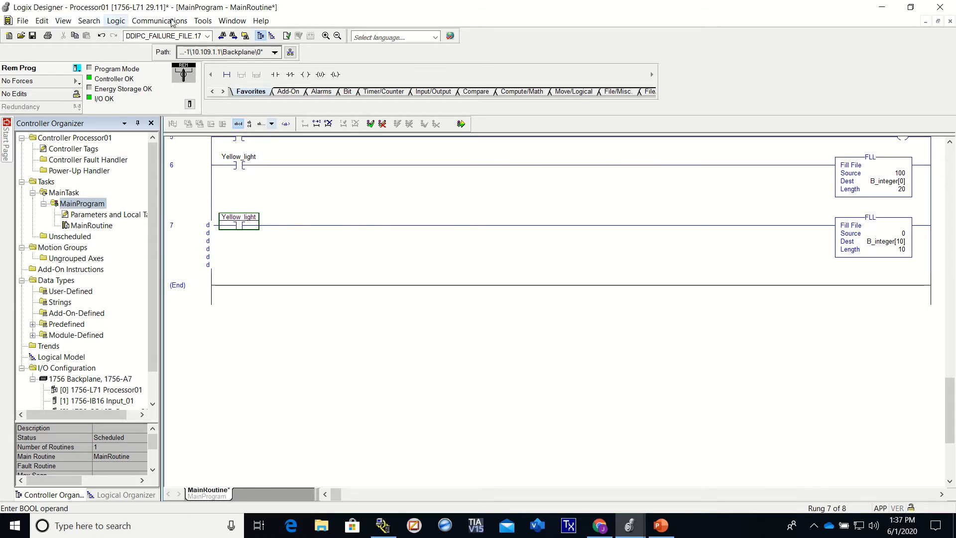
{"action": "left_click", "coordinate": [42, 20]}
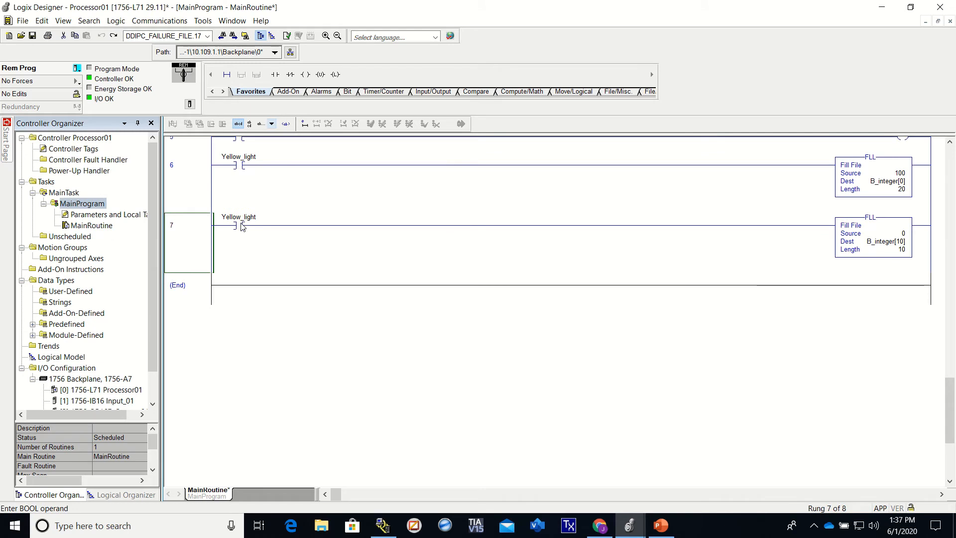
{"action": "left_click", "coordinate": [160, 20]}
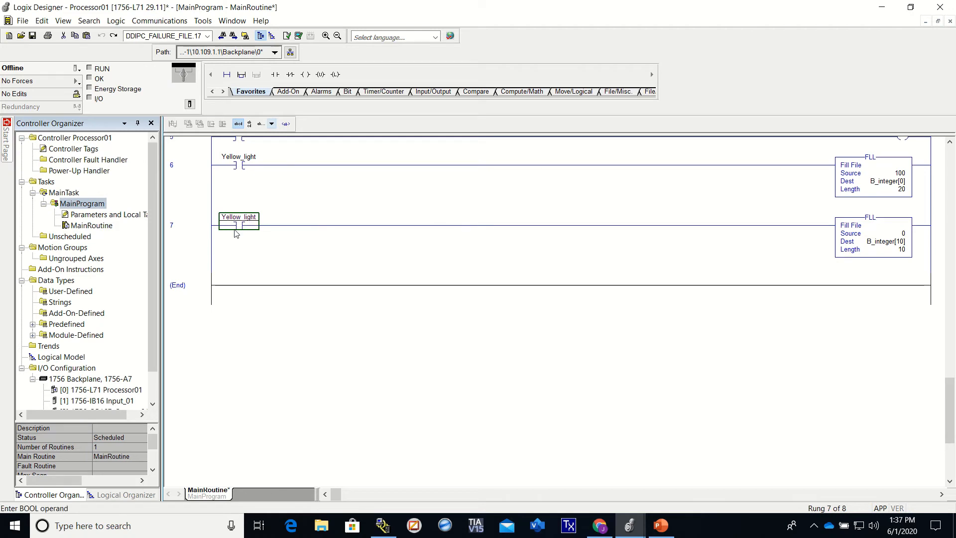
{"action": "left_click", "coordinate": [237, 224]}
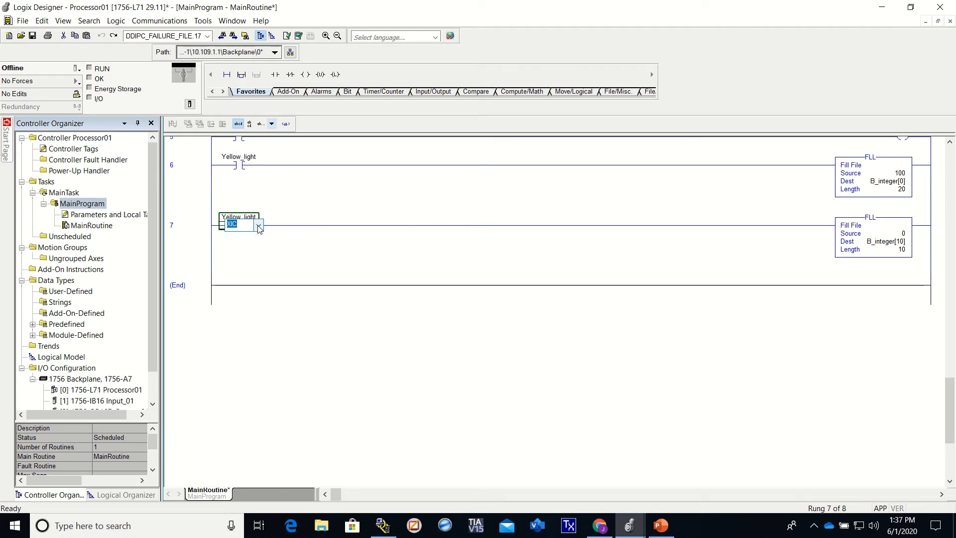
{"action": "left_click", "coordinate": [257, 224]}
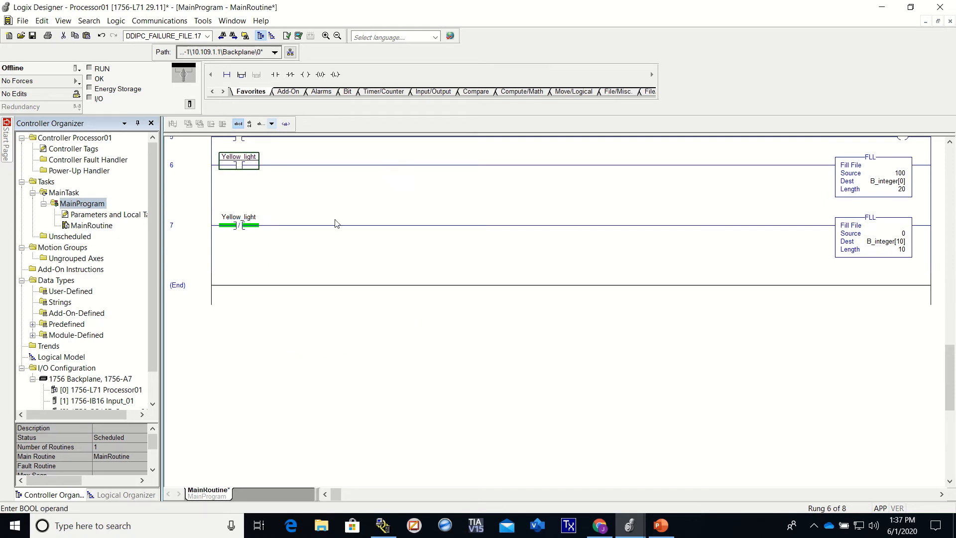
{"action": "mouse_move", "coordinate": [365, 102]}
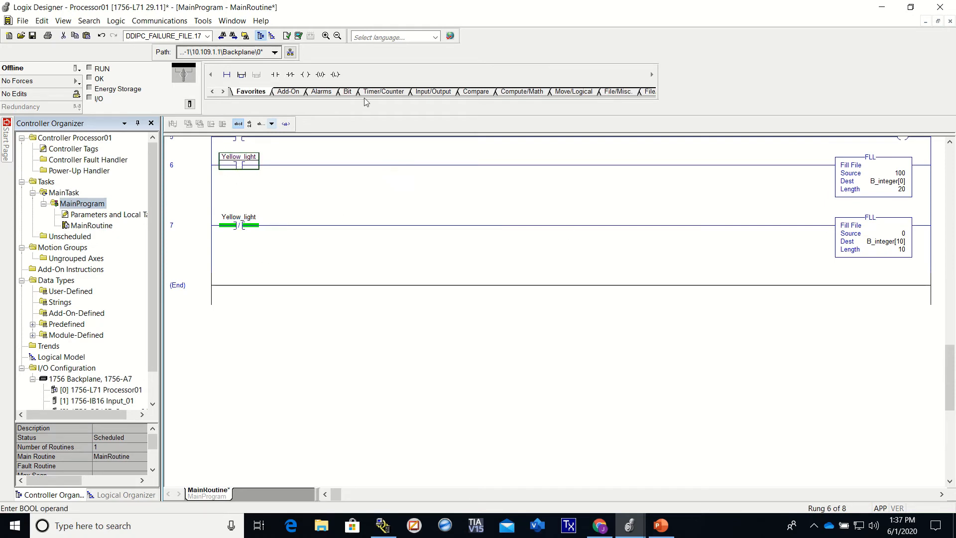
- Download the project via Communications > Who Active and confirm the download warning
{"action": "left_click", "coordinate": [159, 20]}
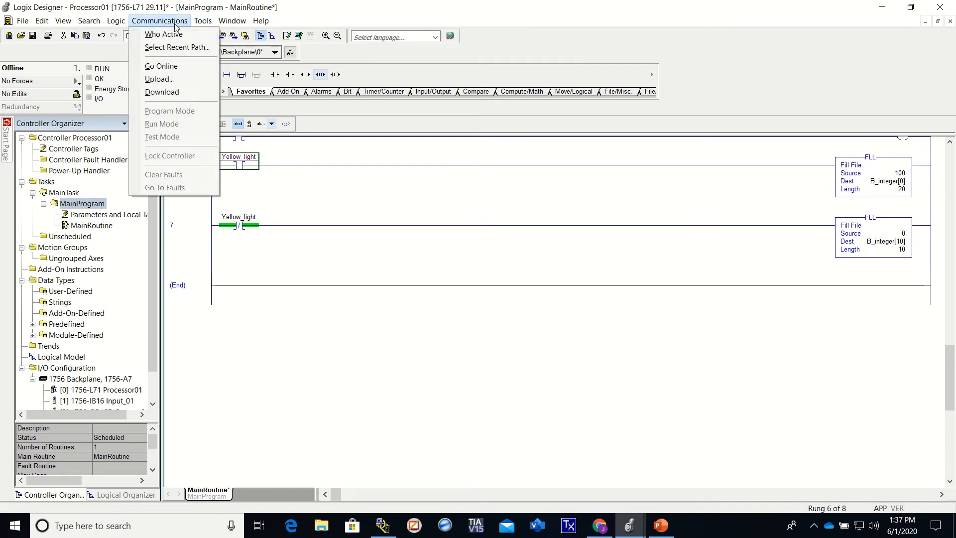
{"action": "mouse_move", "coordinate": [161, 66]}
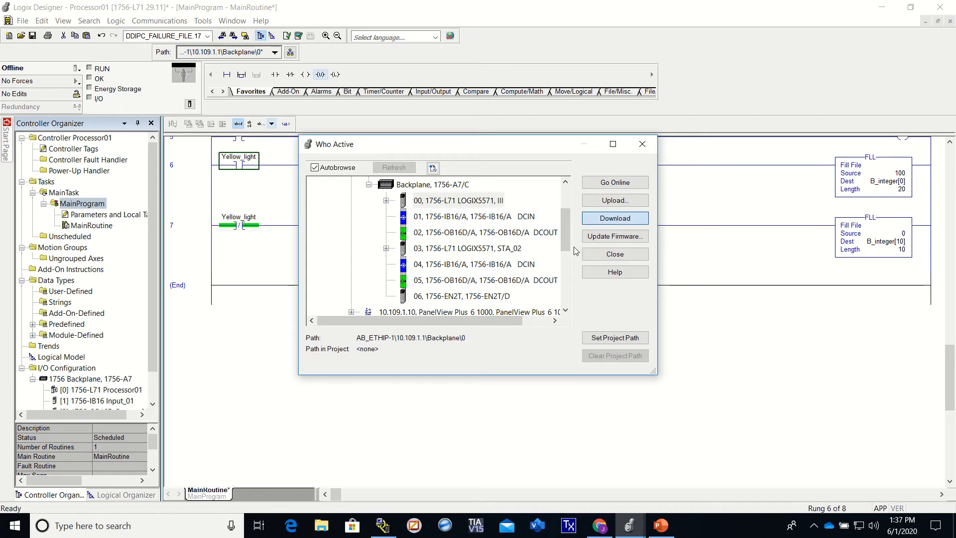
{"action": "left_click", "coordinate": [614, 218]}
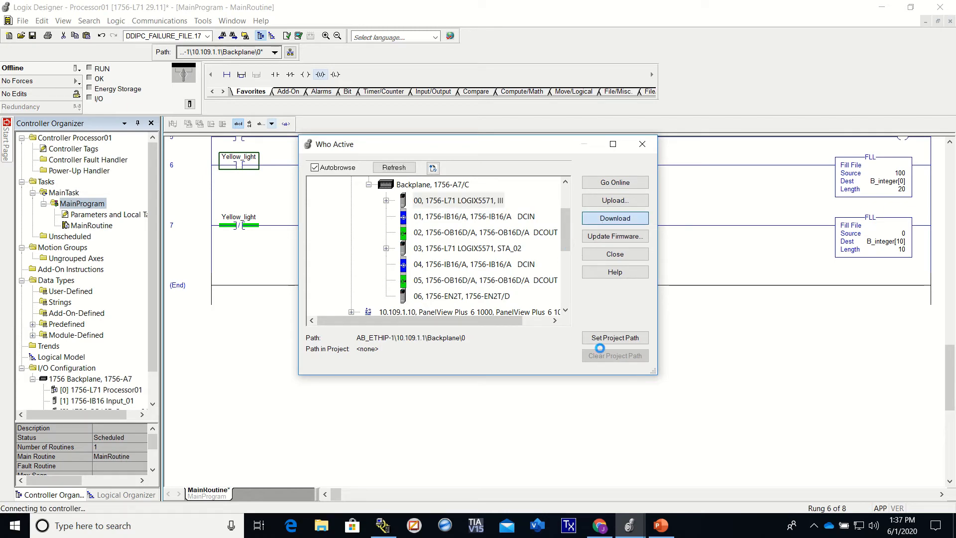
{"action": "left_click", "coordinate": [614, 218]}
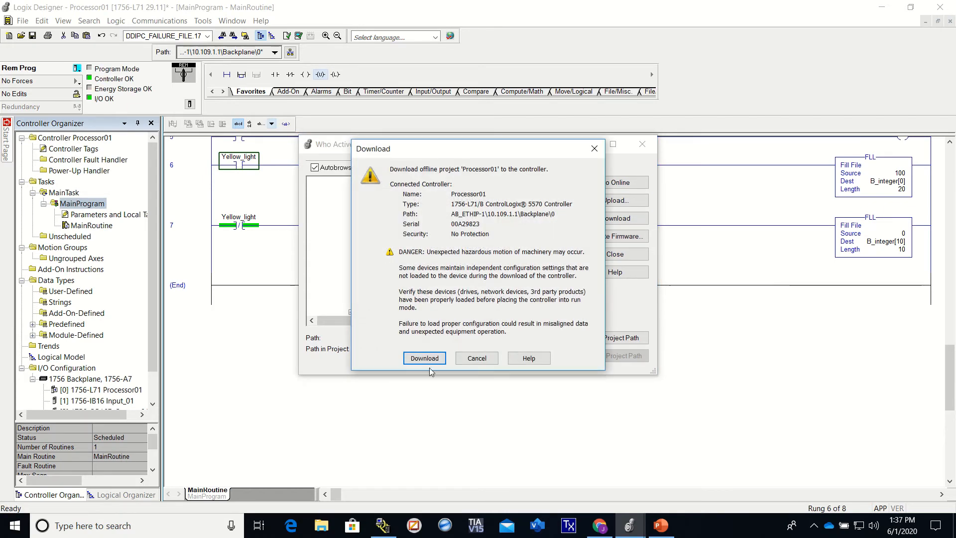
{"action": "left_click", "coordinate": [424, 357]}
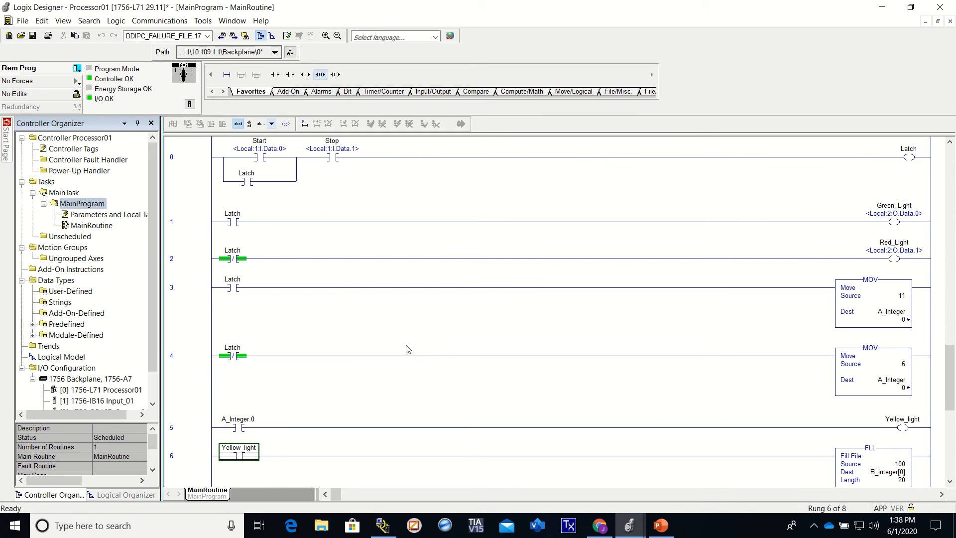
- Switch the controller to Remote Run via Communications > Run Mode and confirm with Yes
{"action": "scroll", "scroll_direction": "down", "scroll_amount": 3}
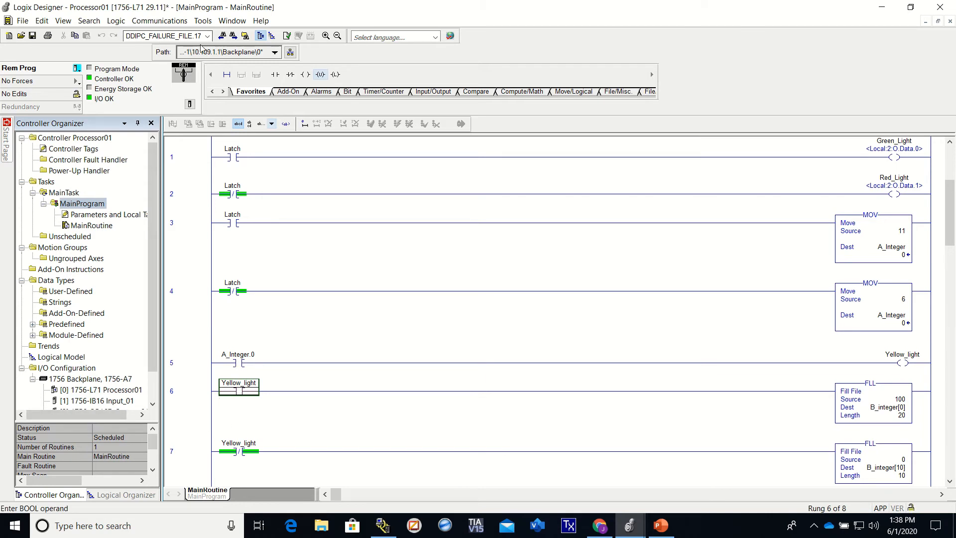
{"action": "left_click", "coordinate": [159, 20]}
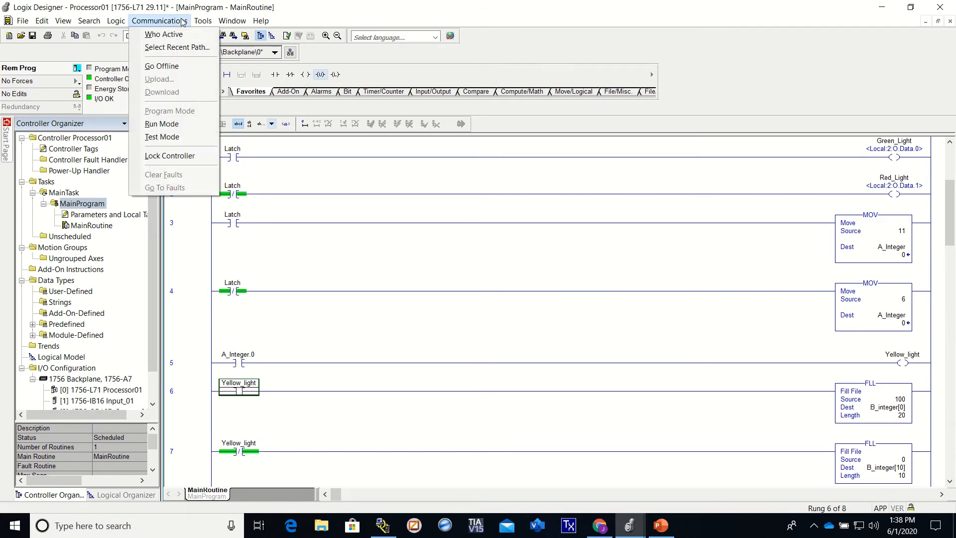
{"action": "left_click", "coordinate": [162, 123]}
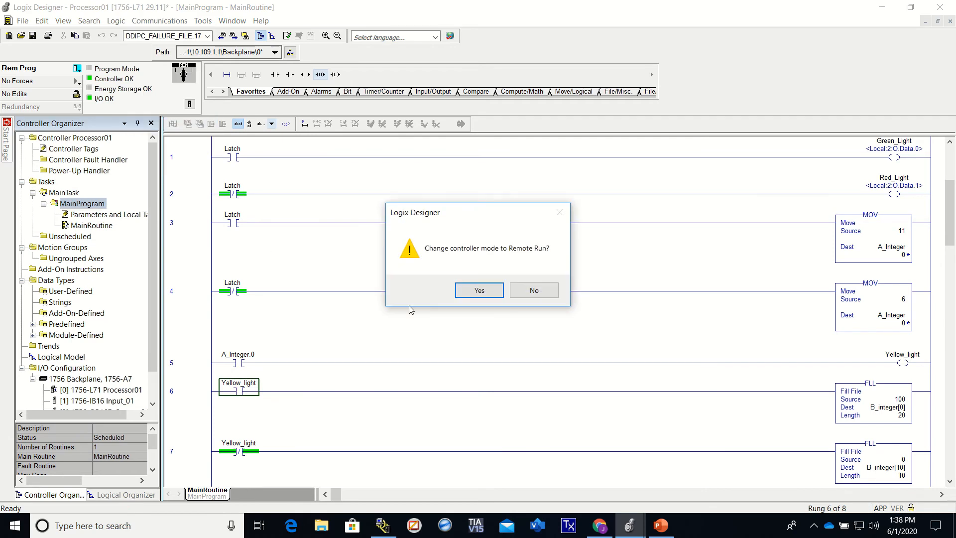
{"action": "left_click", "coordinate": [479, 290]}
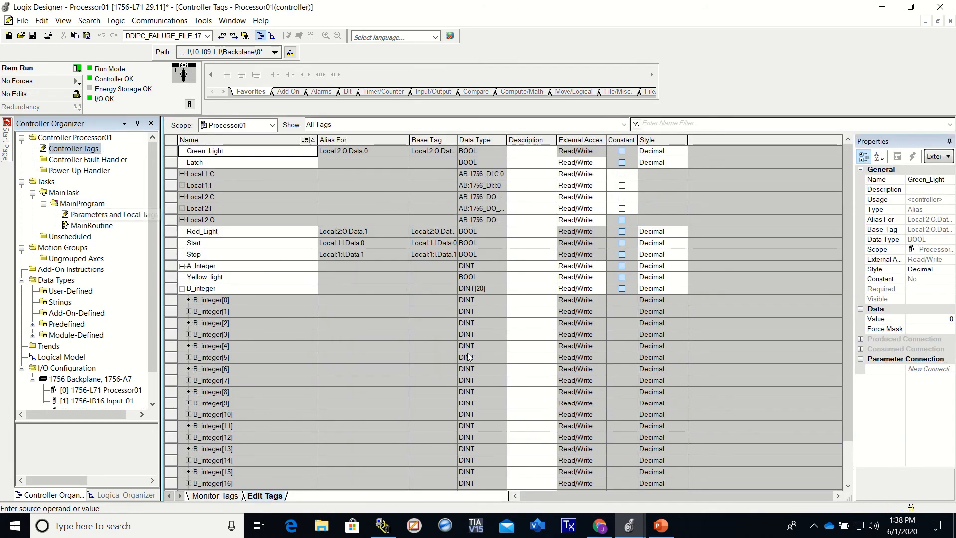
{"action": "scroll", "scroll_direction": "down", "scroll_amount": 3}
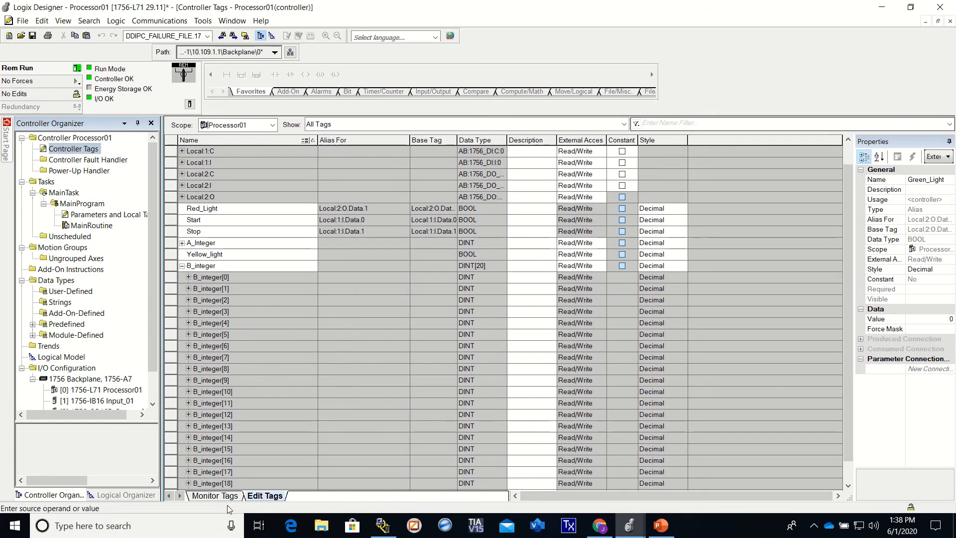
{"action": "left_click", "coordinate": [214, 495]}
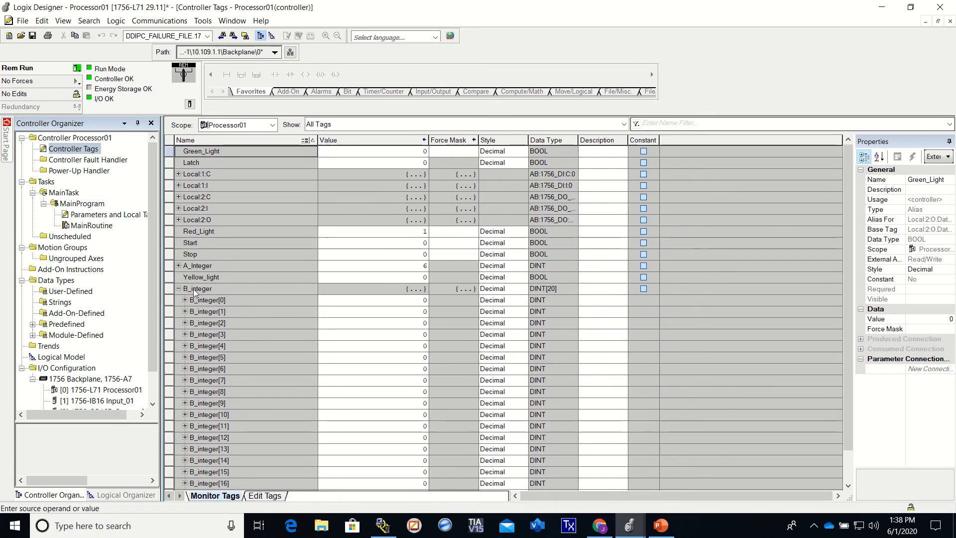
{"action": "scroll", "scroll_direction": "down", "scroll_amount": 3}
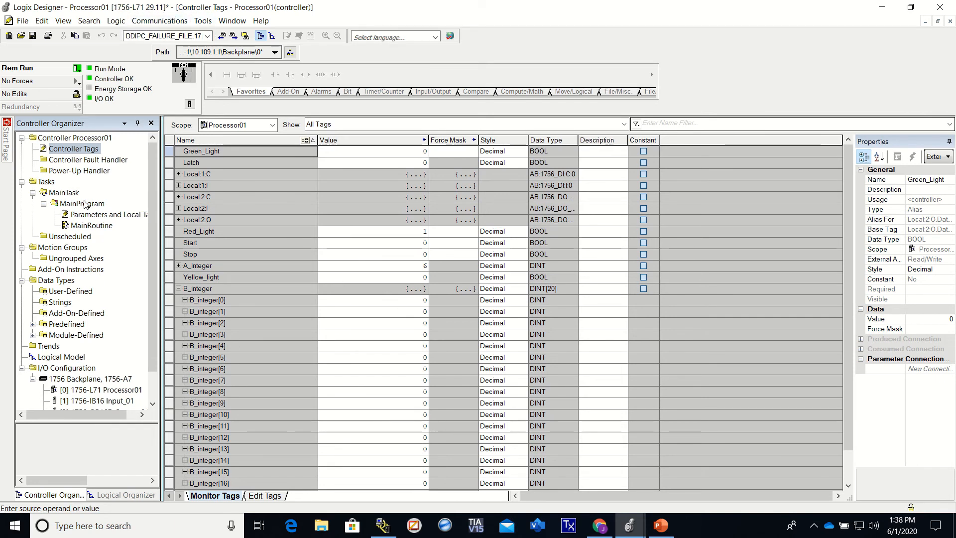
{"action": "double_click", "coordinate": [91, 225]}
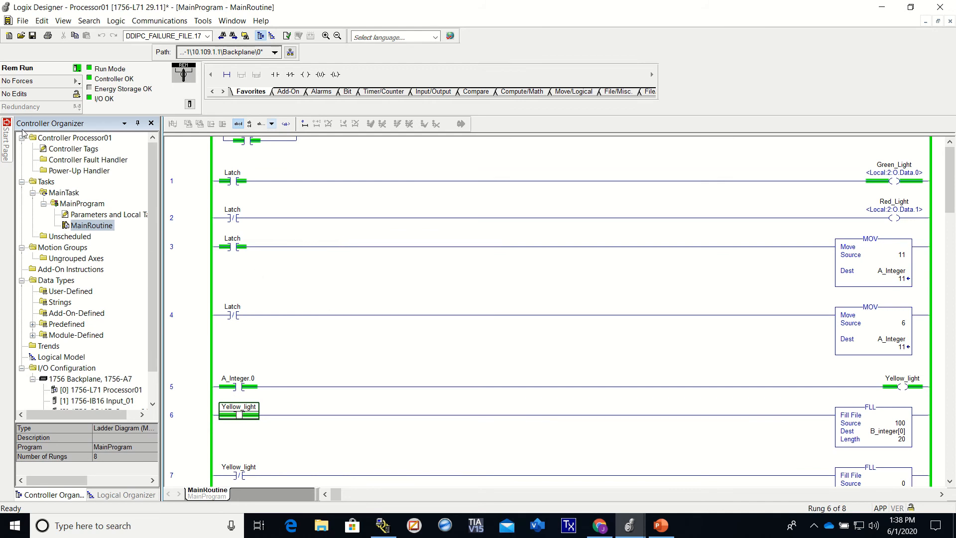
{"action": "left_click", "coordinate": [75, 148]}
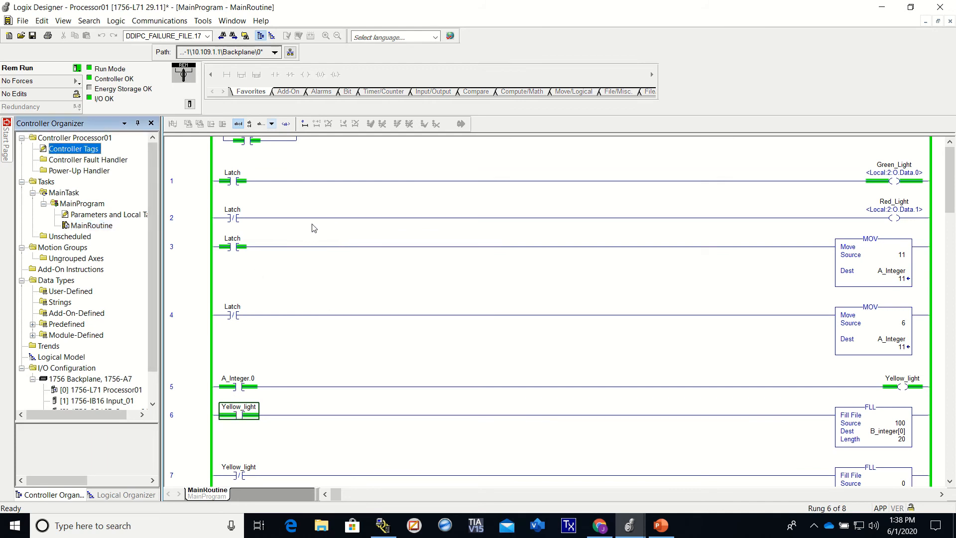
{"action": "double_click", "coordinate": [74, 148]}
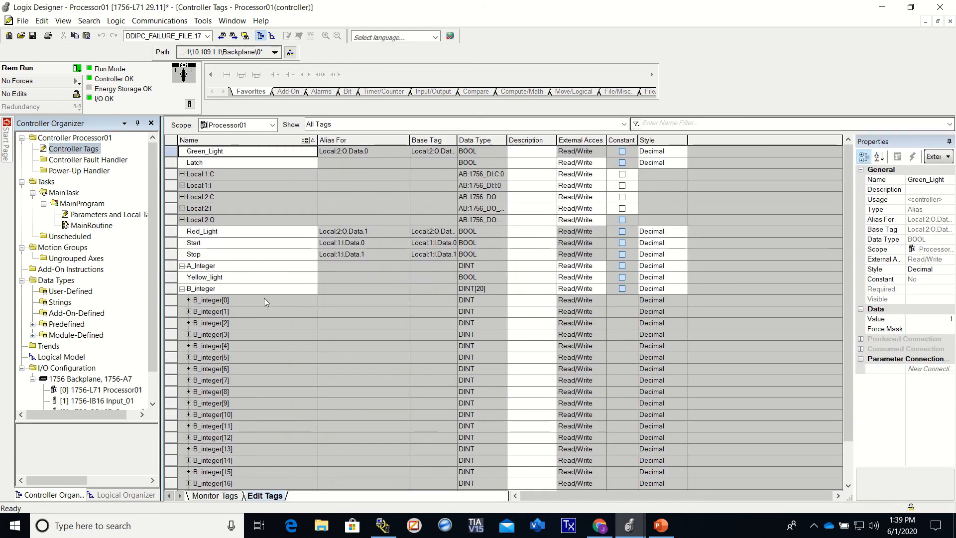
{"action": "mouse_move", "coordinate": [214, 511]}
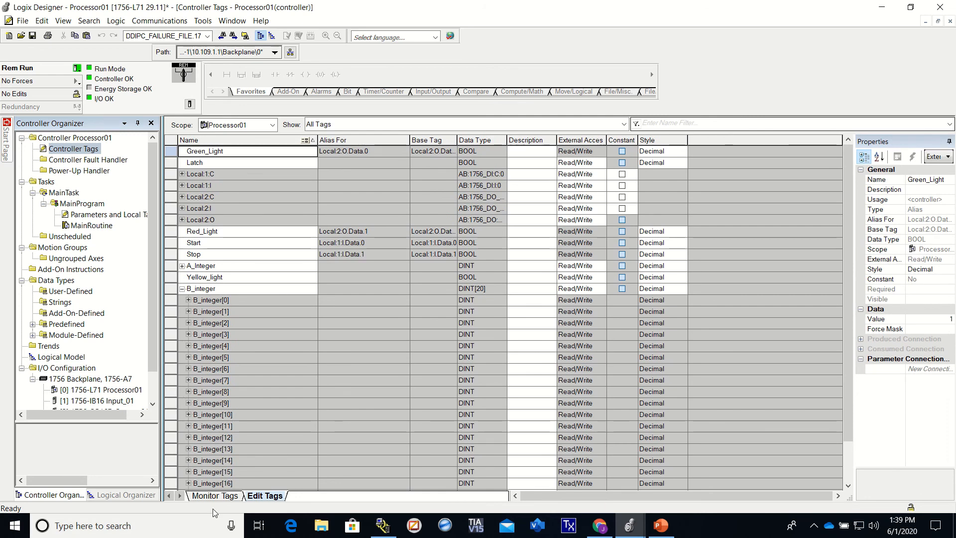
{"action": "left_click", "coordinate": [214, 495]}
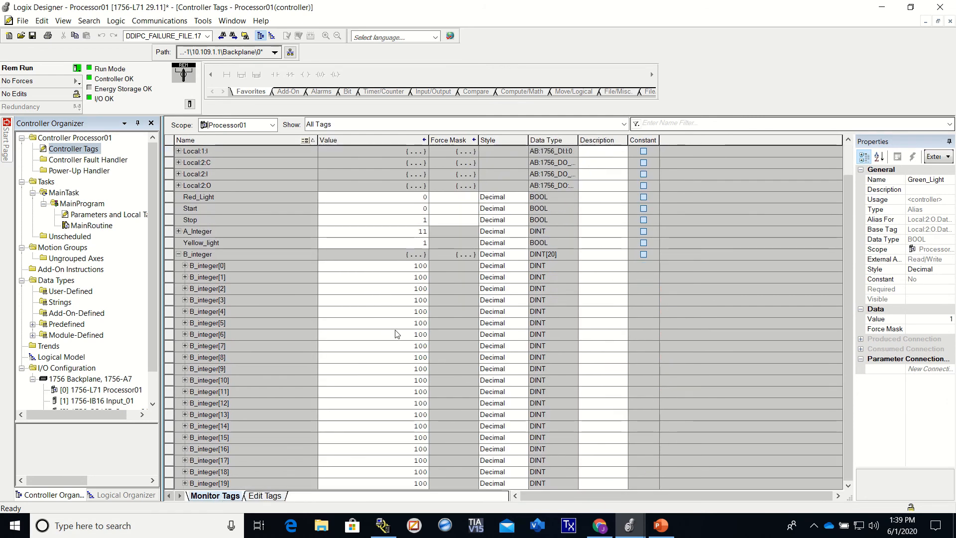
{"action": "mouse_move", "coordinate": [203, 430]}
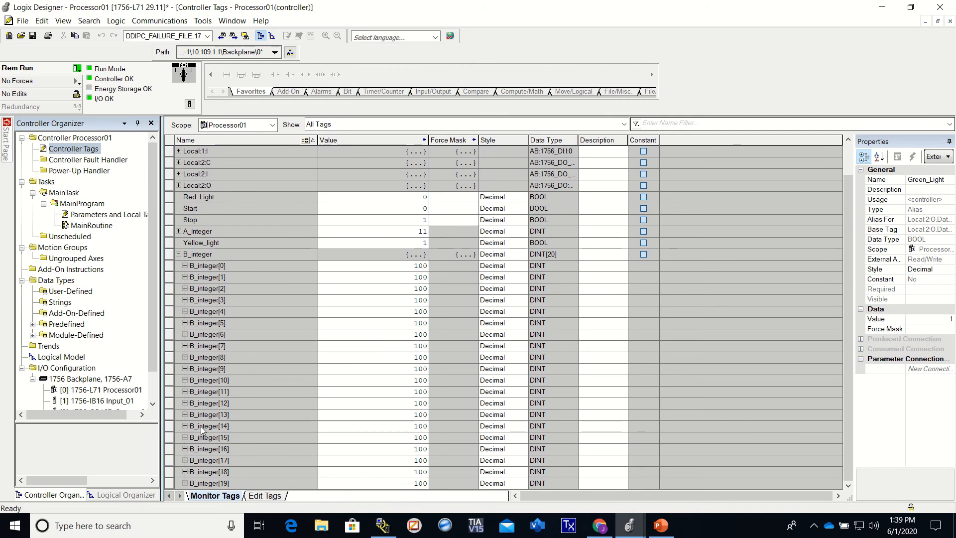
{"action": "mouse_move", "coordinate": [401, 495]}
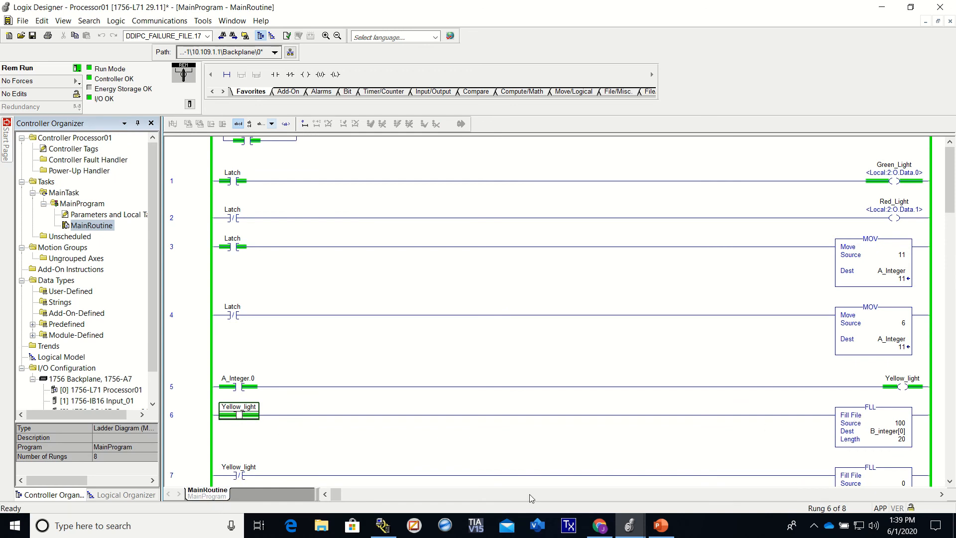
{"action": "scroll", "scroll_direction": "down", "scroll_amount": 3}
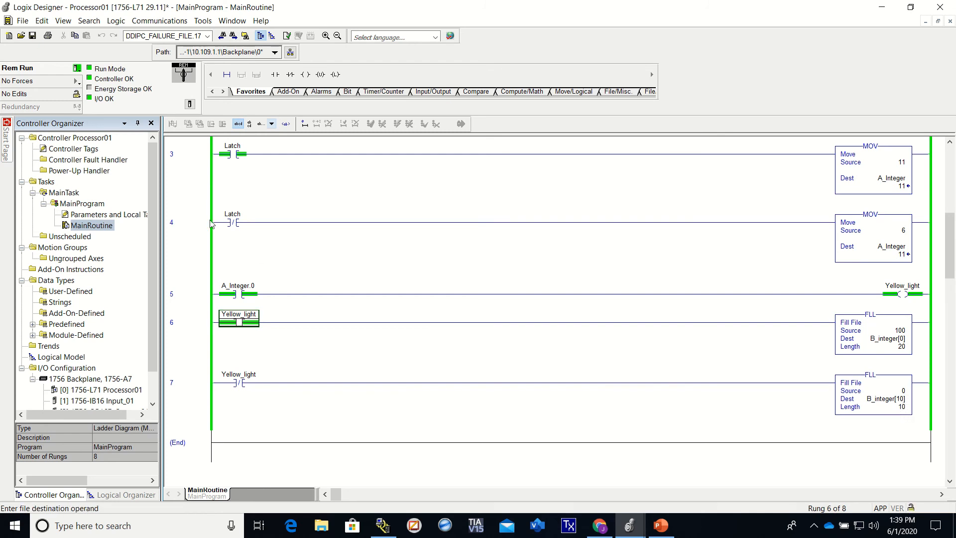
{"action": "double_click", "coordinate": [77, 148]}
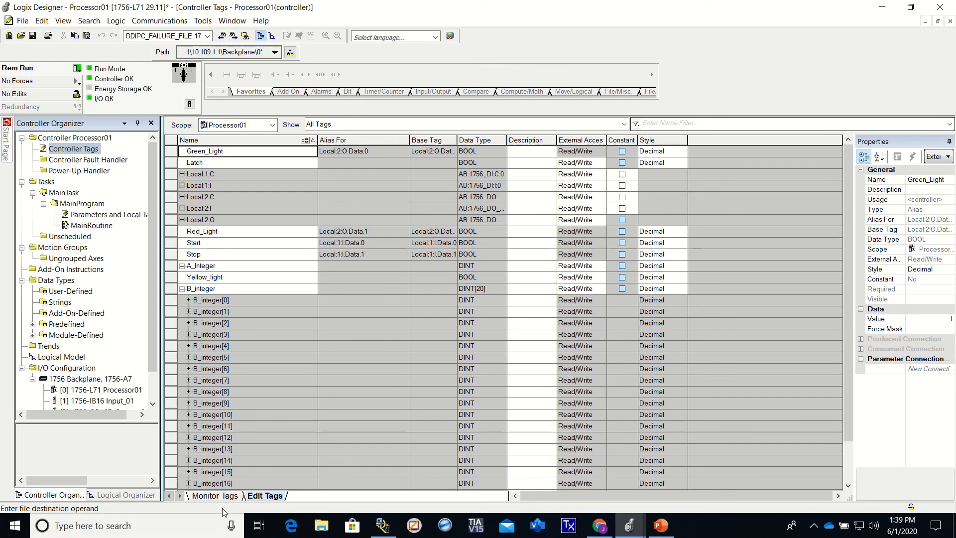
{"action": "left_click", "coordinate": [215, 495]}
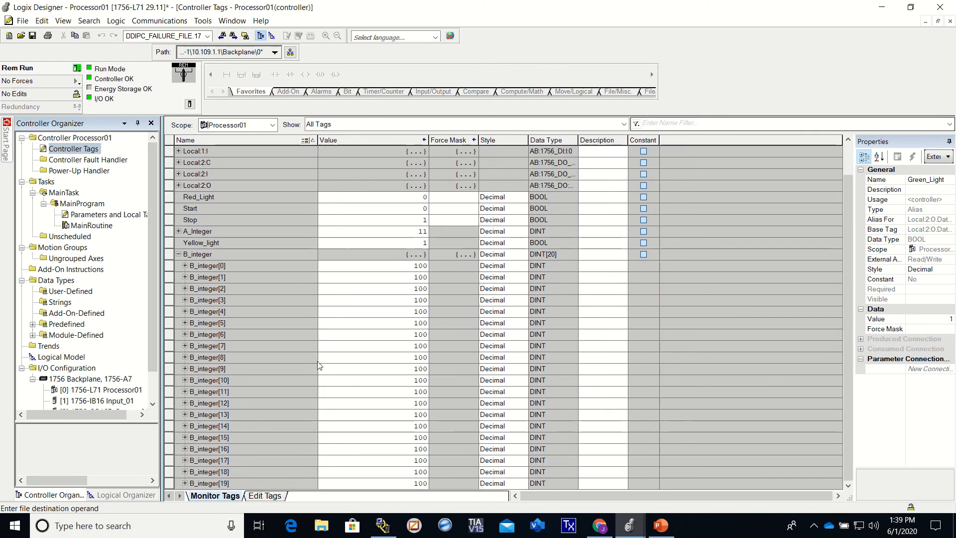
{"action": "mouse_move", "coordinate": [299, 390]}
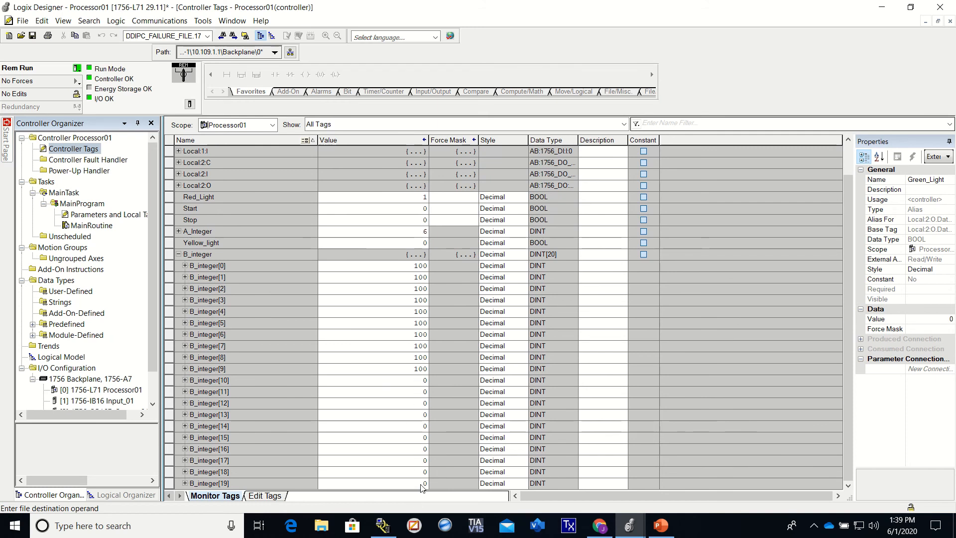
{"action": "mouse_move", "coordinate": [436, 381]}
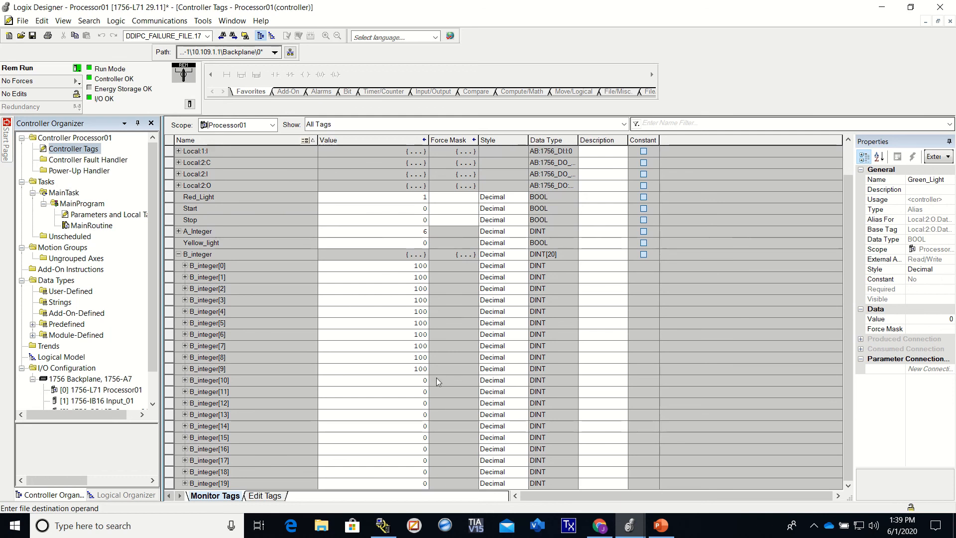
{"action": "mouse_move", "coordinate": [427, 373]}
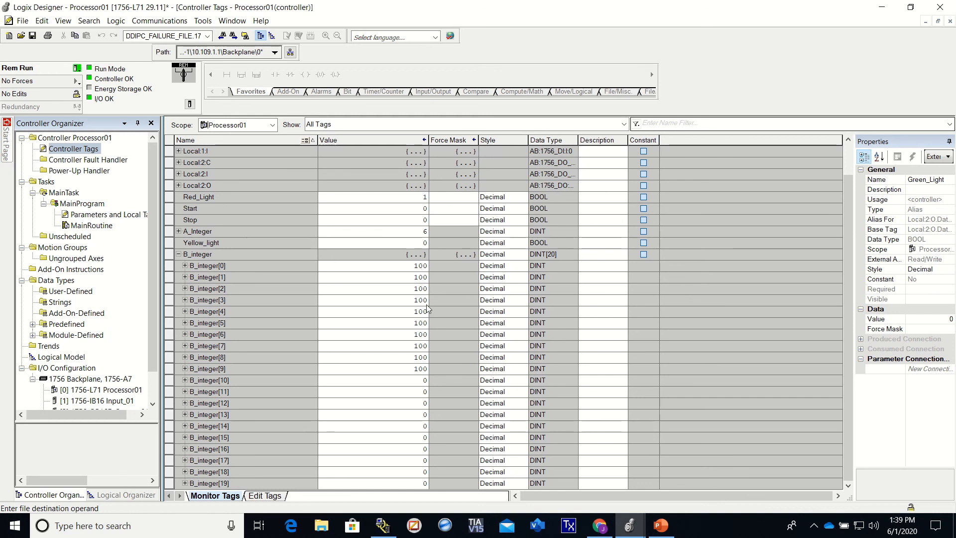
{"action": "mouse_move", "coordinate": [425, 399]}
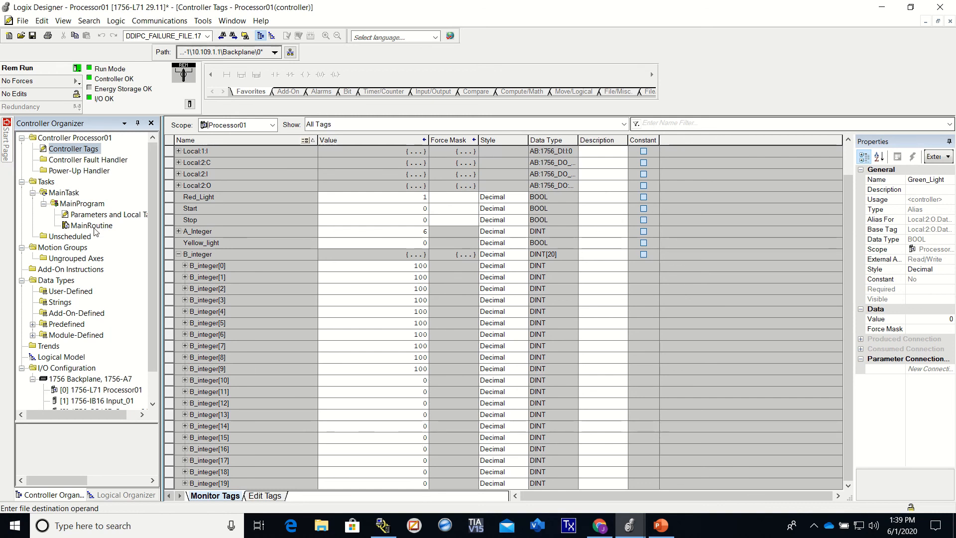
{"action": "double_click", "coordinate": [93, 225]}
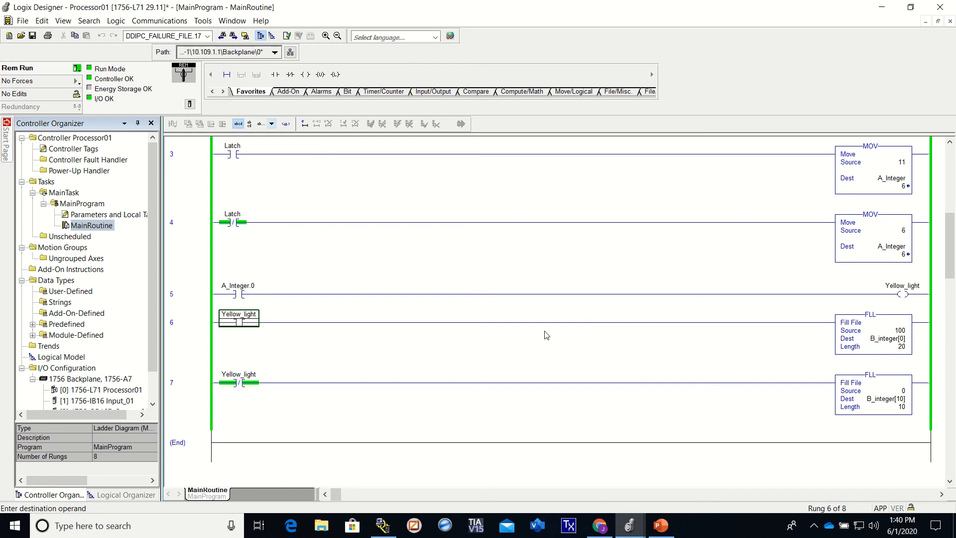
{"action": "mouse_move", "coordinate": [414, 356]}
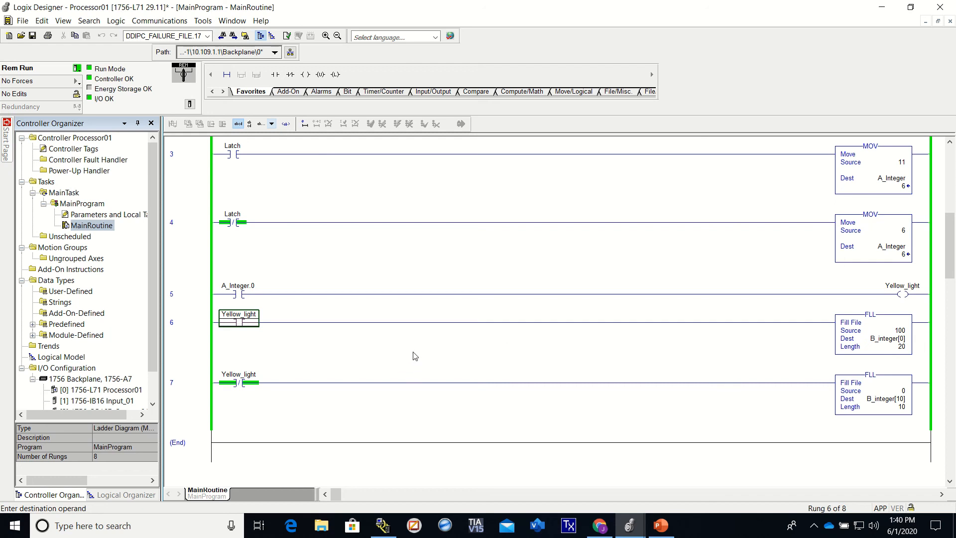
{"action": "mouse_move", "coordinate": [417, 354]}
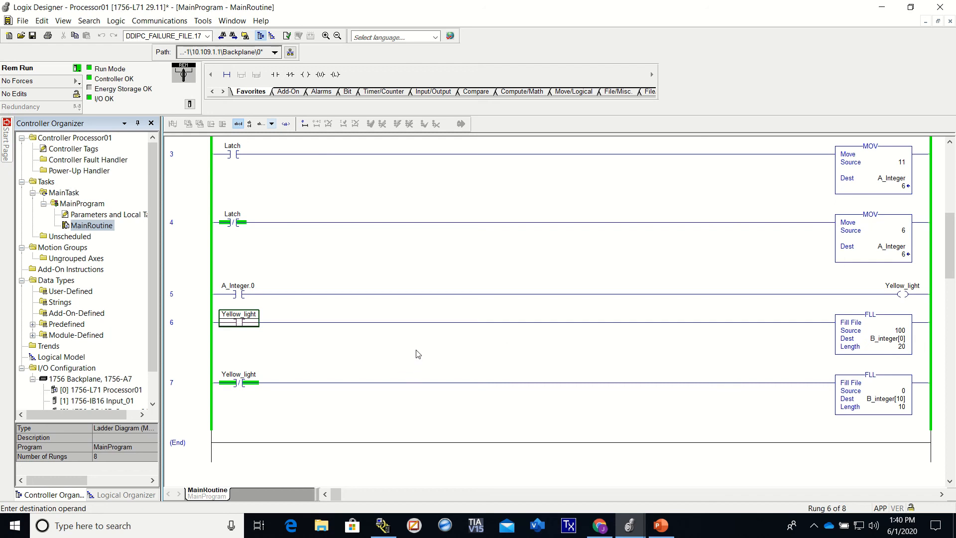
{"action": "mouse_move", "coordinate": [528, 340]}
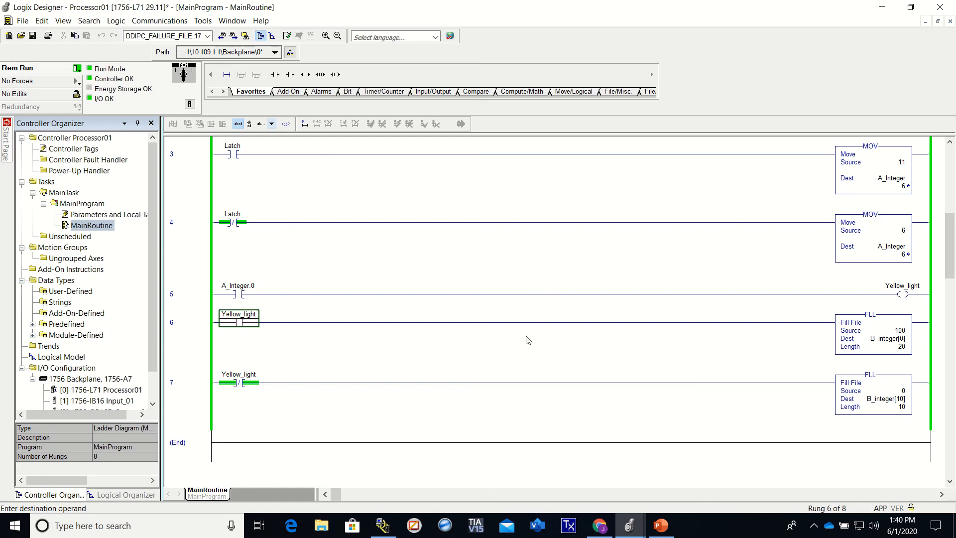